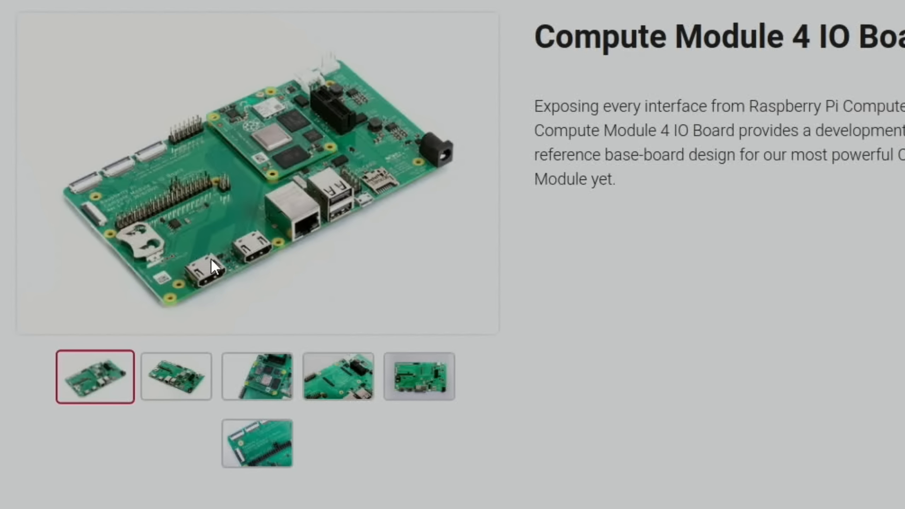
{"action": "mouse_move", "coordinate": [373, 231]}
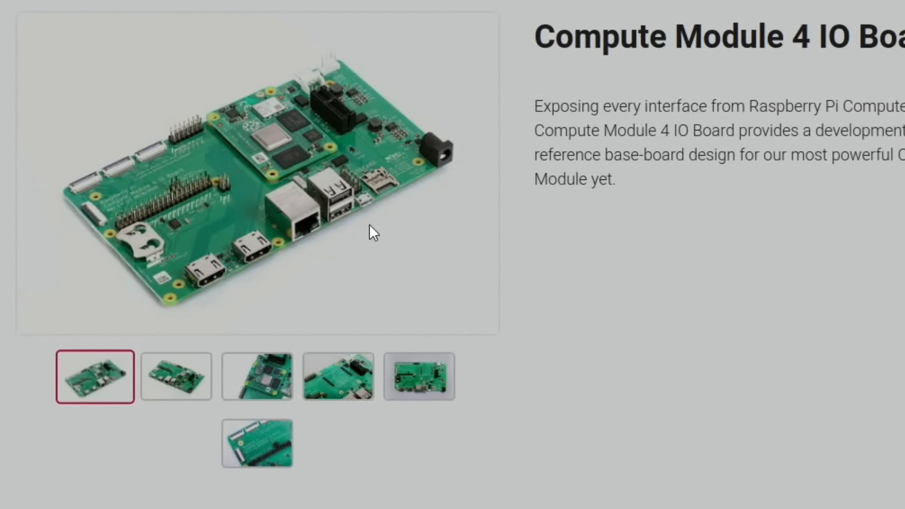
{"action": "mouse_move", "coordinate": [352, 155]}
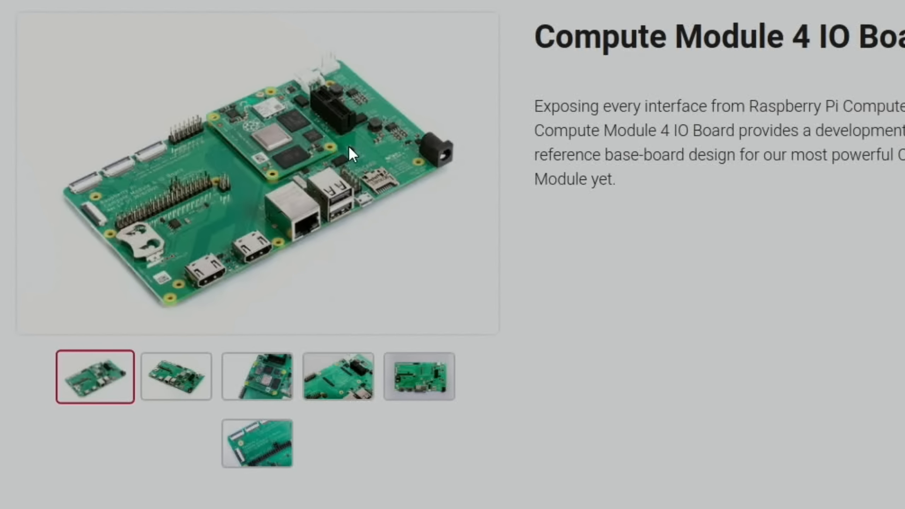
{"action": "mouse_move", "coordinate": [358, 240]}
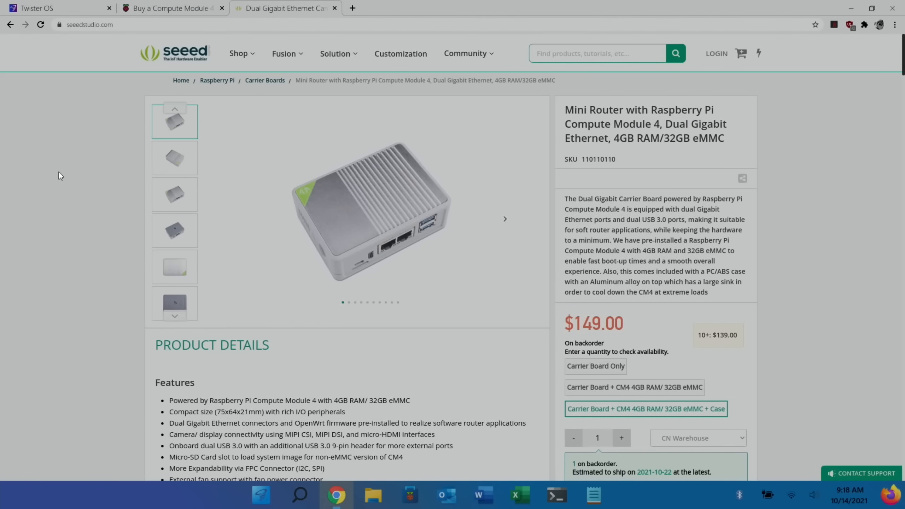
{"action": "scroll", "scroll_direction": "down", "scroll_amount": 3}
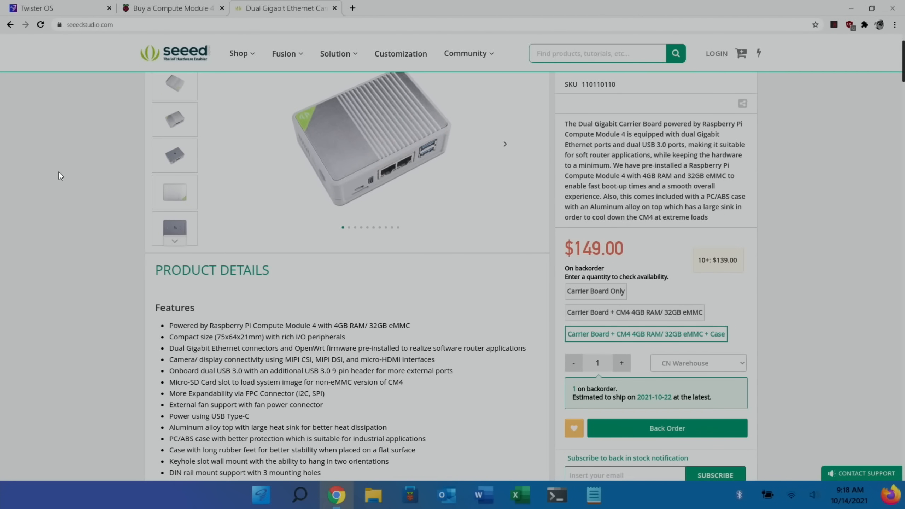
{"action": "scroll", "scroll_direction": "down", "scroll_amount": 3}
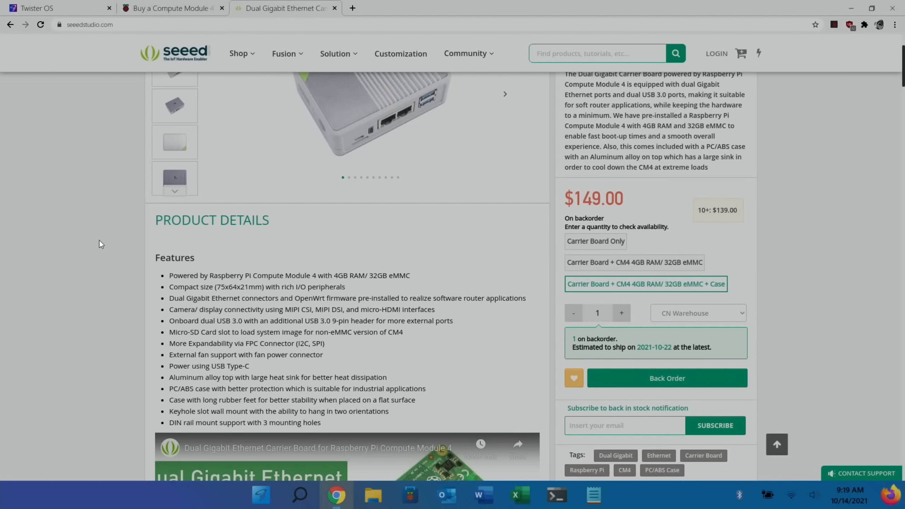
{"action": "mouse_move", "coordinate": [451, 404]}
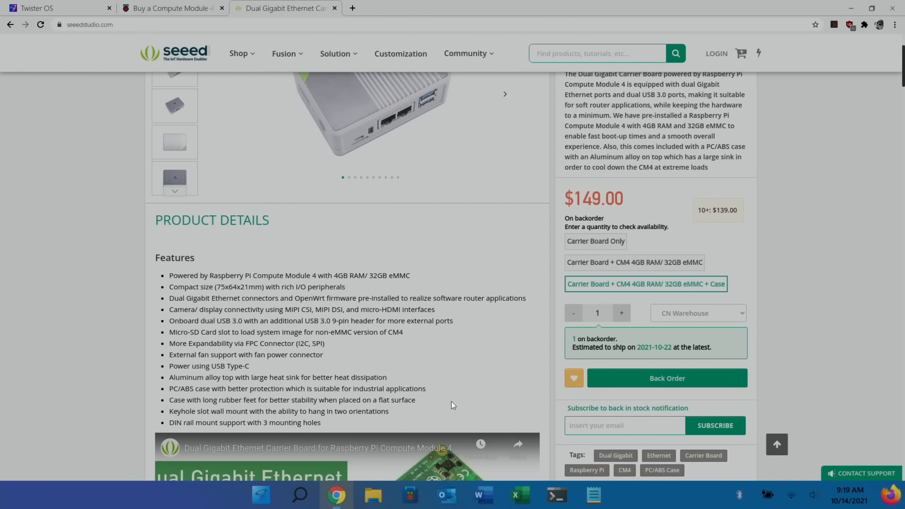
{"action": "scroll", "scroll_direction": "down", "scroll_amount": 3}
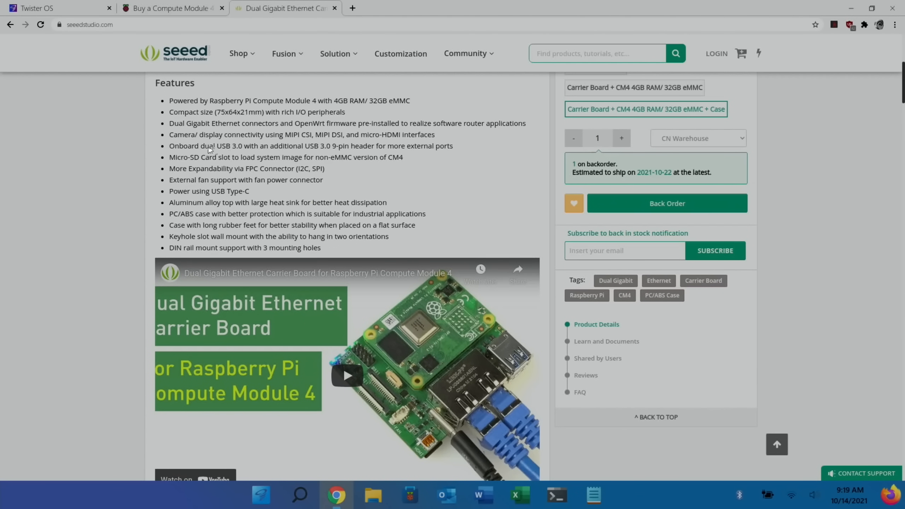
{"action": "mouse_move", "coordinate": [143, 186]}
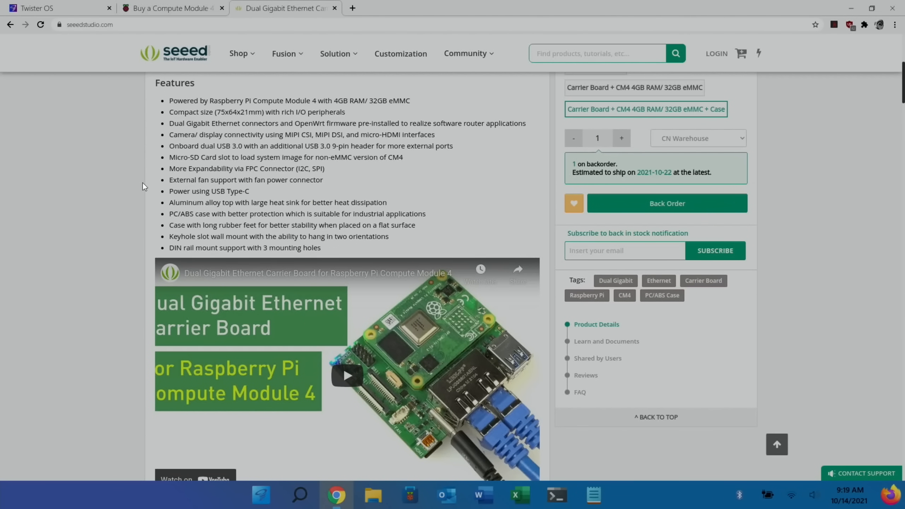
{"action": "scroll", "scroll_direction": "down", "scroll_amount": 3}
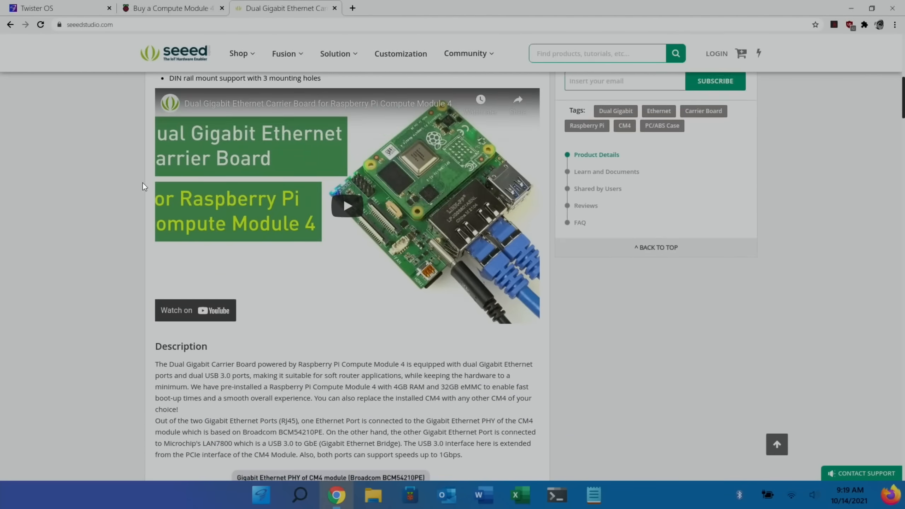
{"action": "scroll", "scroll_direction": "down", "scroll_amount": 3}
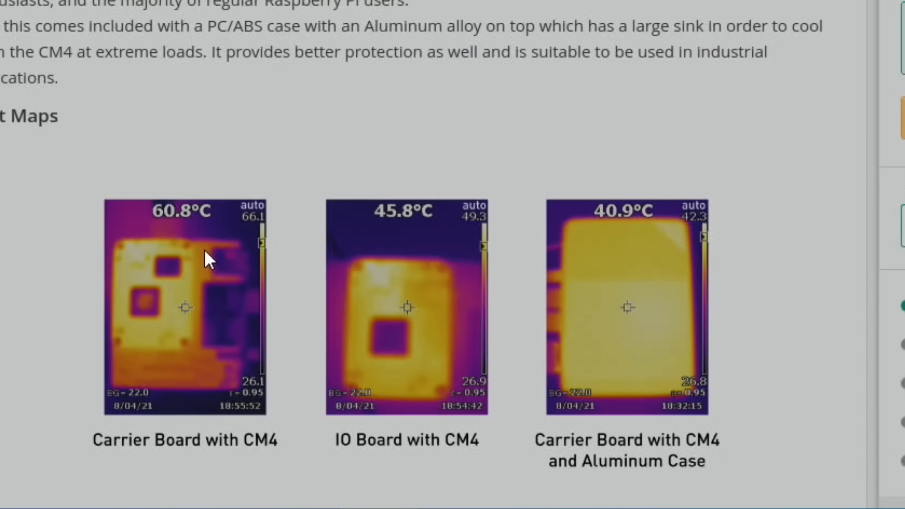
{"action": "mouse_move", "coordinate": [498, 314]}
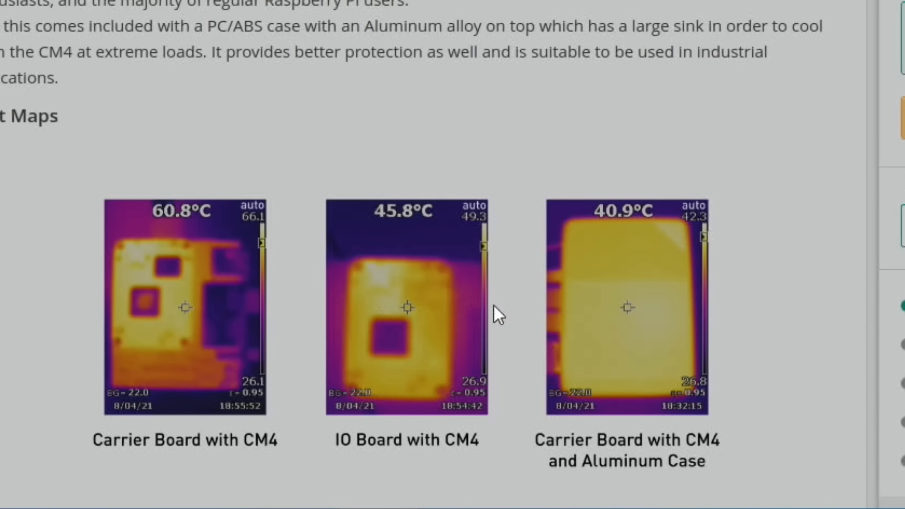
{"action": "mouse_move", "coordinate": [657, 260]}
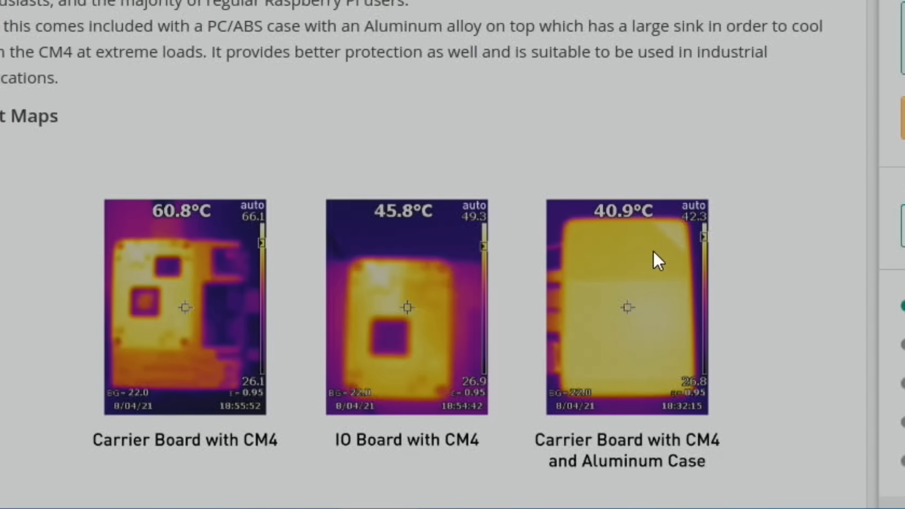
{"action": "mouse_move", "coordinate": [629, 234]}
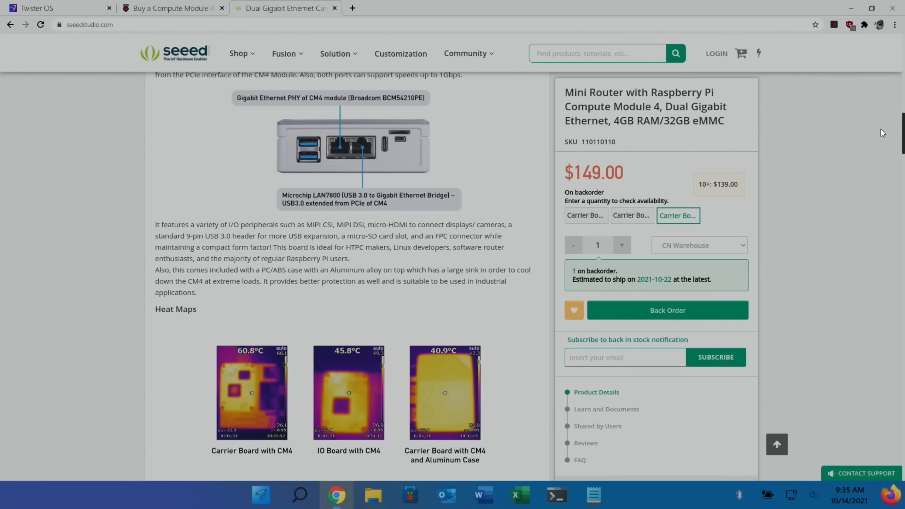
{"action": "mouse_move", "coordinate": [891, 16]}
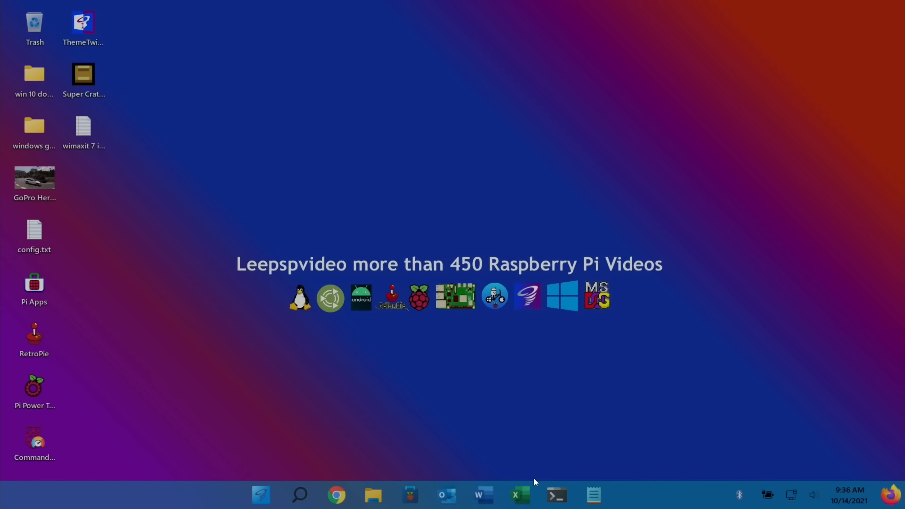
{"action": "left_click", "coordinate": [555, 494]}
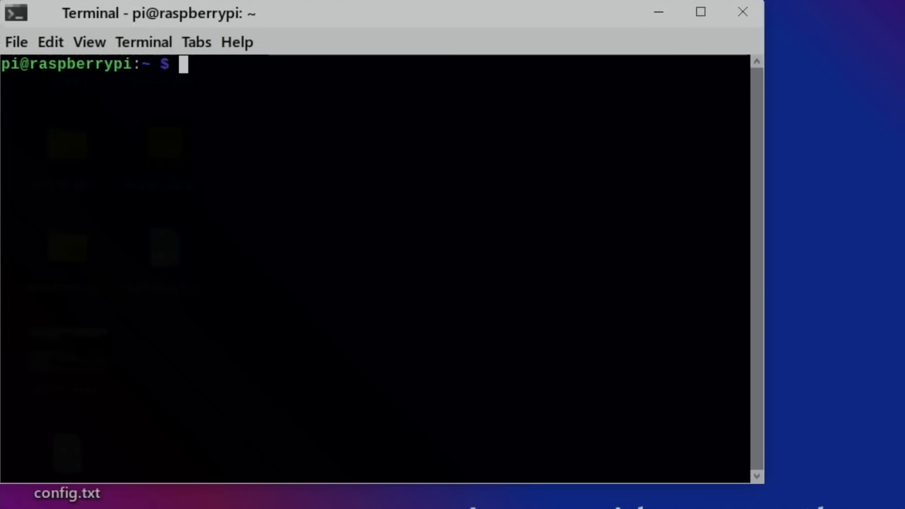
{"action": "type", "text": "ssh root@192.168.2.1"}
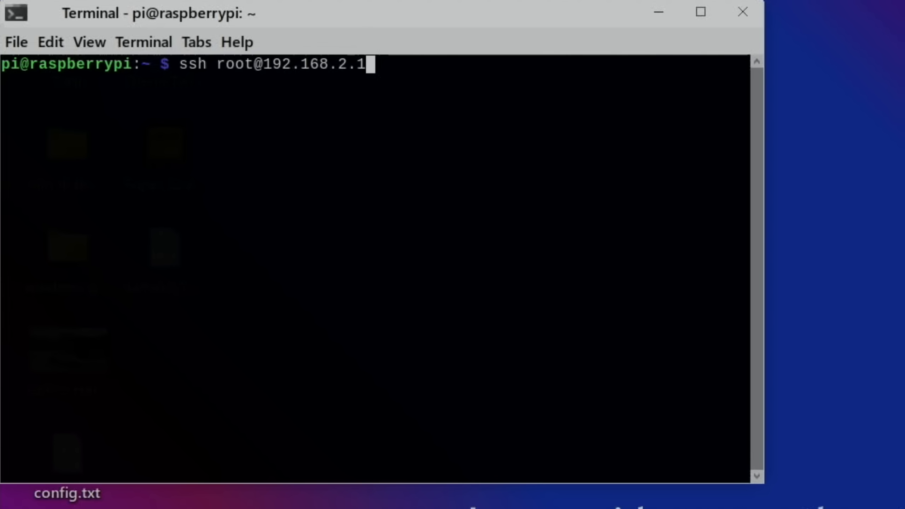
{"action": "key", "text": "Return"}
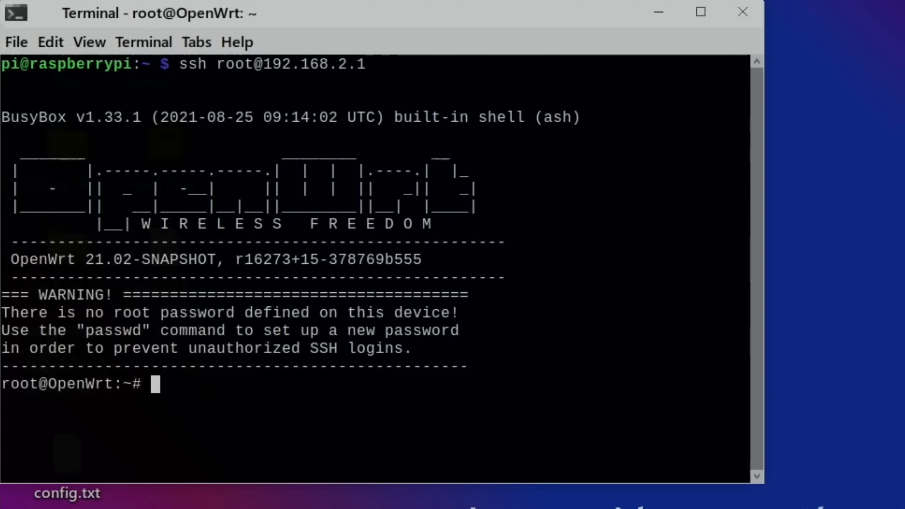
{"action": "type", "text": "powe"}
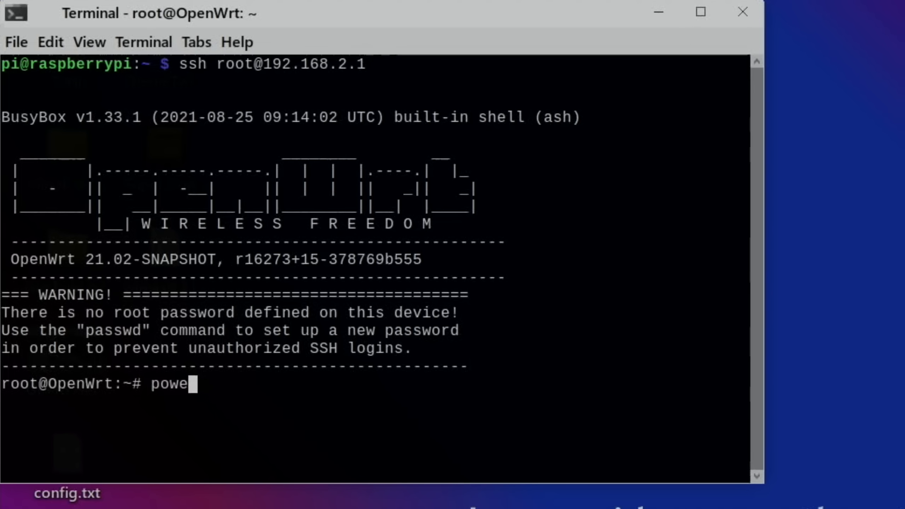
{"action": "type", "text": "o"}
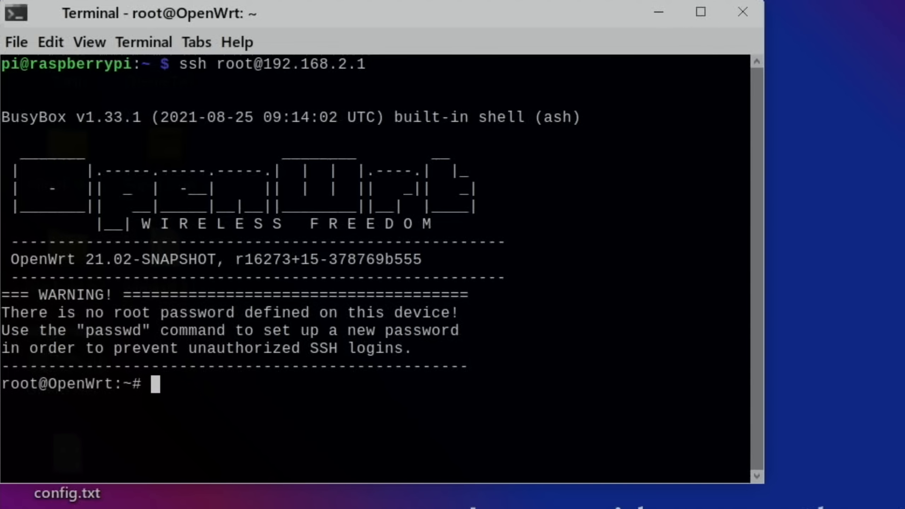
{"action": "type", "text": "halt"}
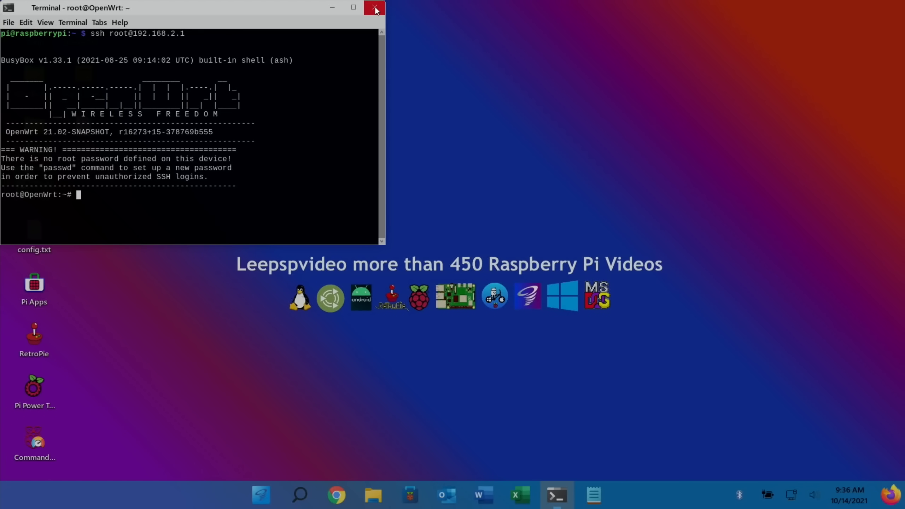
- Close the Terminal despite the running session and load the LuCI page at 192.168.2.1
{"action": "left_click", "coordinate": [374, 8]}
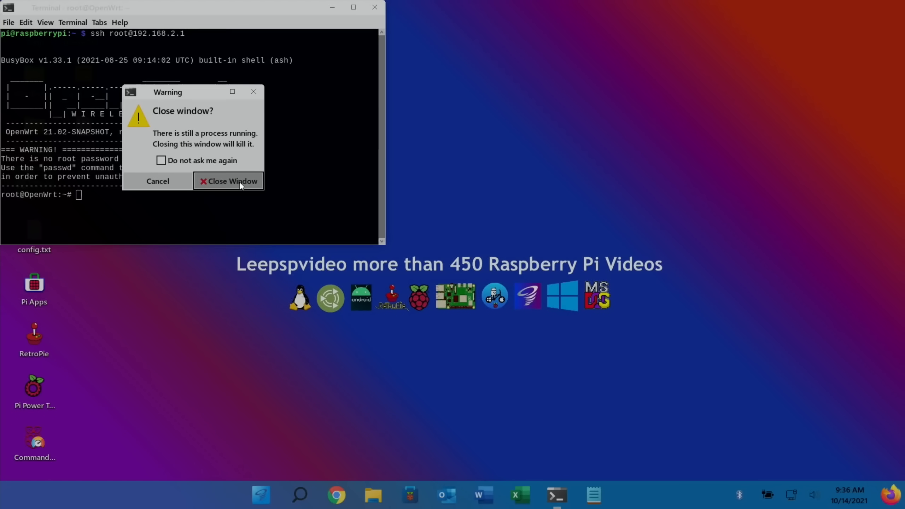
{"action": "left_click", "coordinate": [229, 181]}
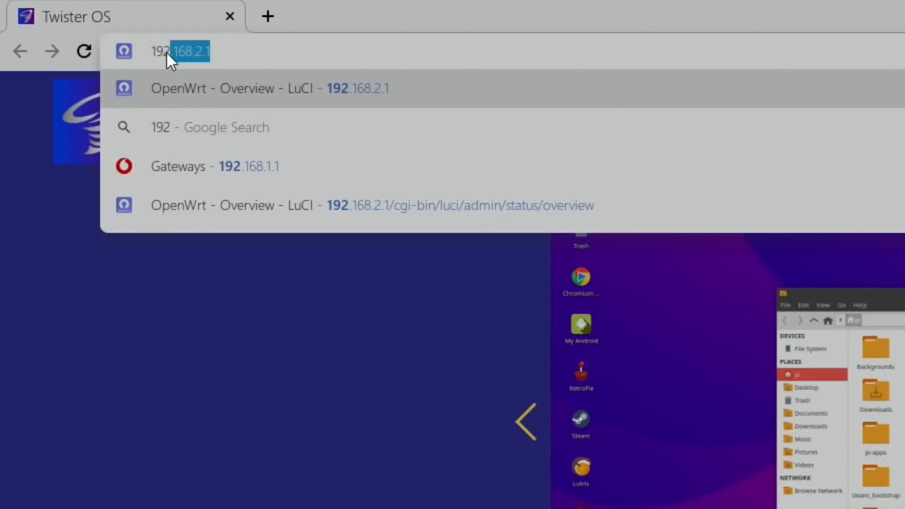
{"action": "left_click", "coordinate": [254, 88]}
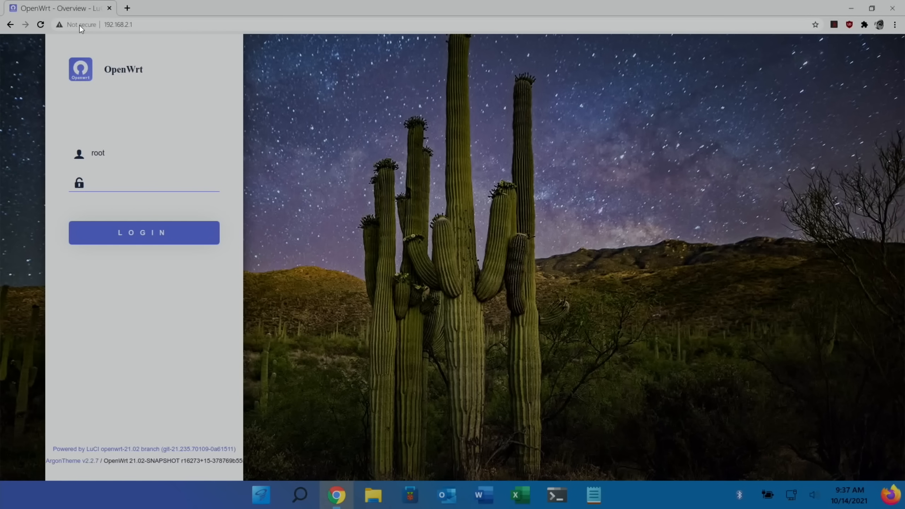
- Log into LuCI as root with an empty password to reach the Status Overview
{"action": "left_click", "coordinate": [143, 183]}
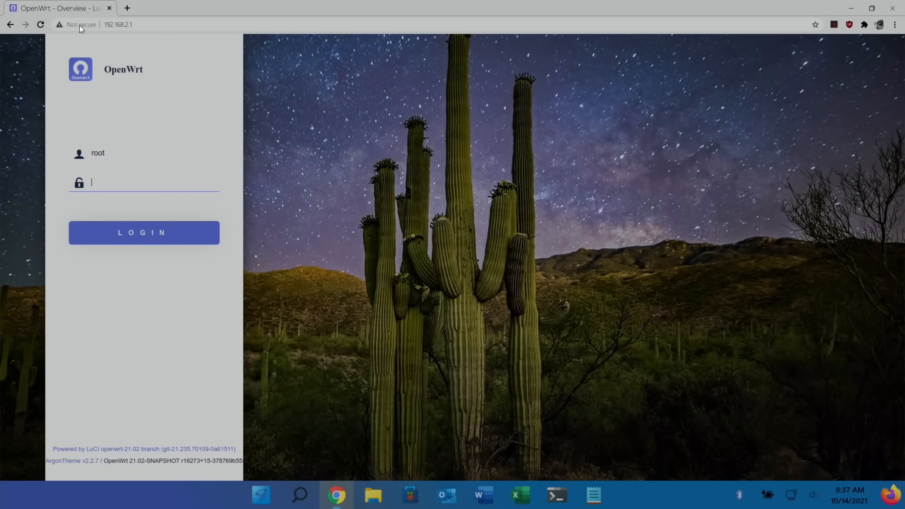
{"action": "mouse_move", "coordinate": [225, 4]}
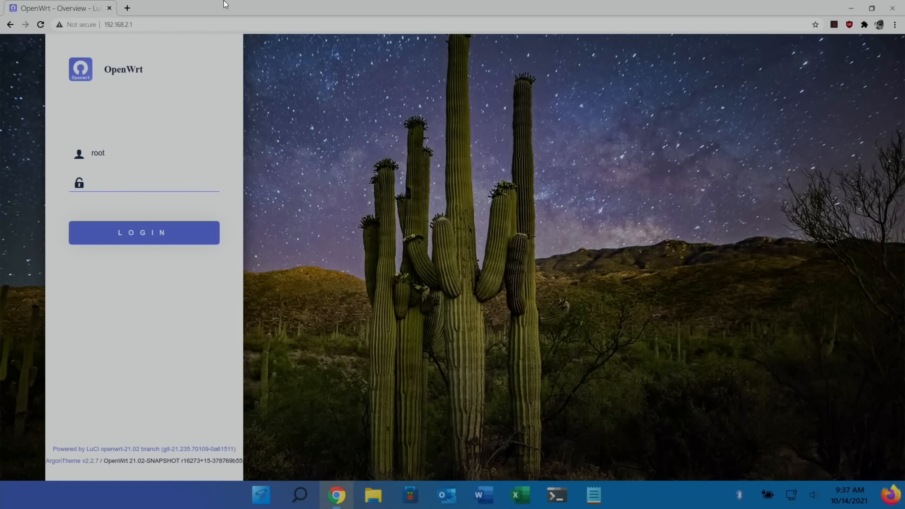
{"action": "mouse_move", "coordinate": [421, 261]}
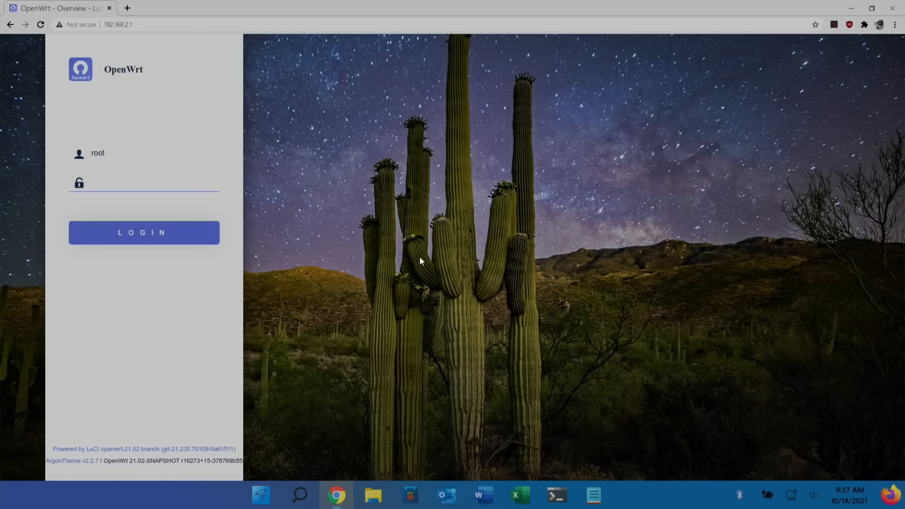
{"action": "left_click", "coordinate": [144, 183]}
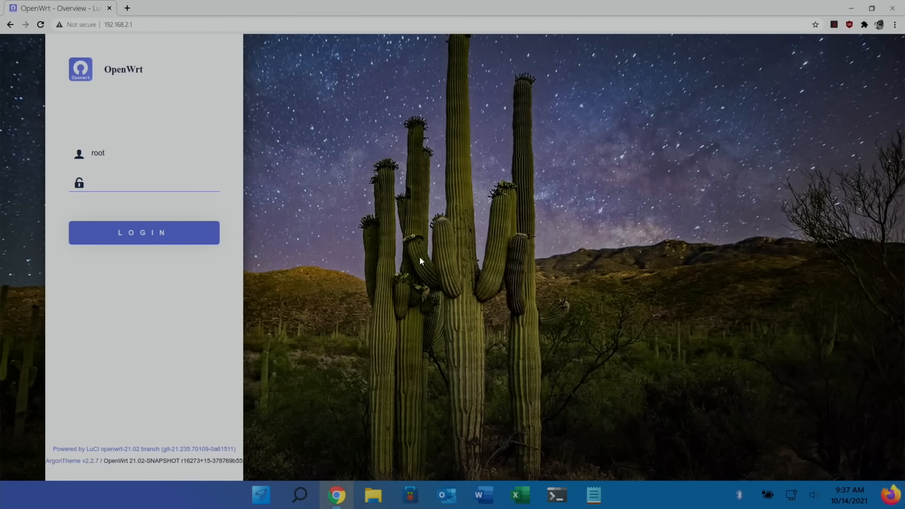
{"action": "left_click", "coordinate": [144, 184]}
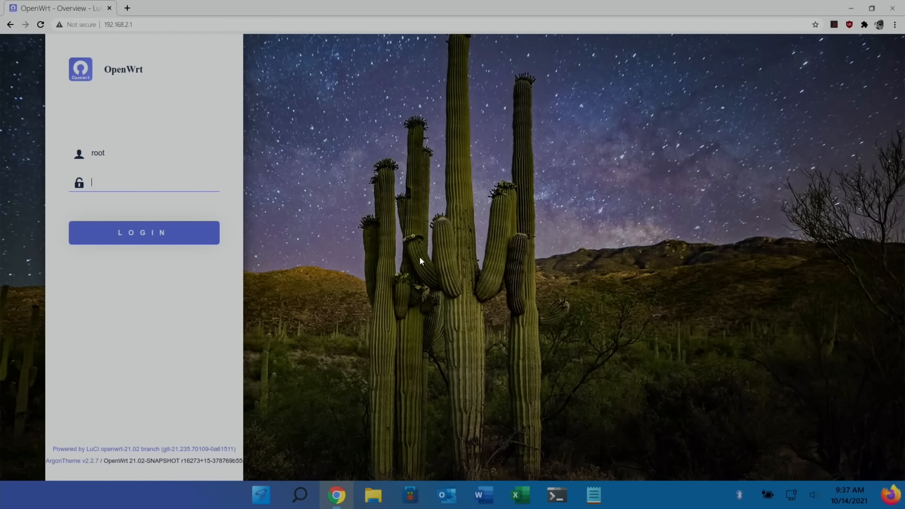
{"action": "left_click", "coordinate": [143, 233]}
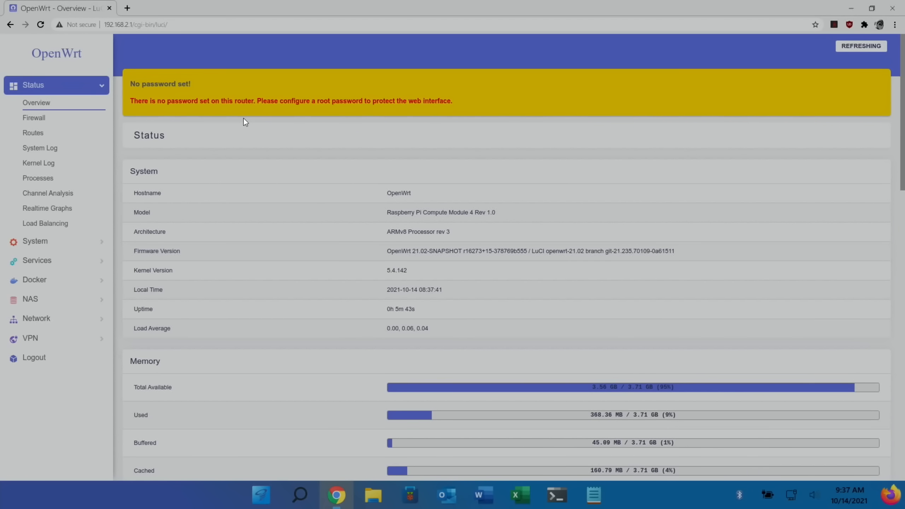
{"action": "mouse_move", "coordinate": [279, 247]}
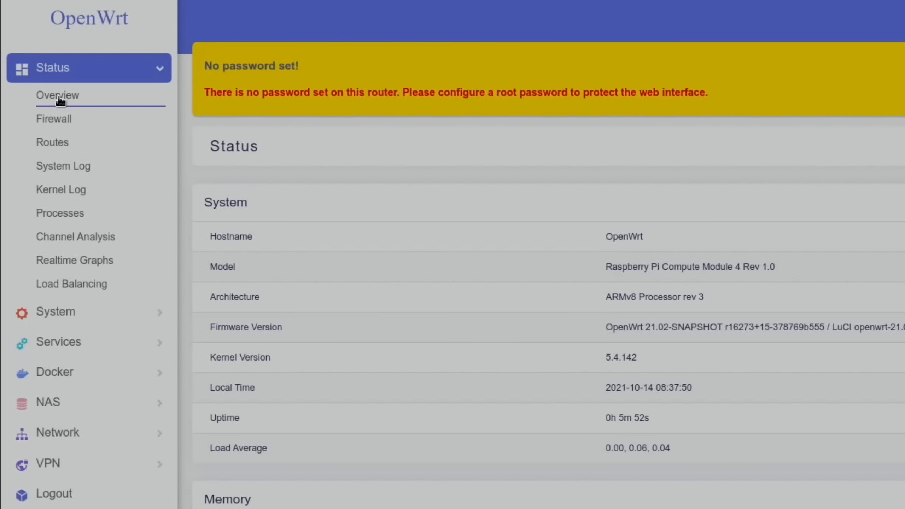
- Browse LuCI's Firewall, Processes and Channel Analysis status pages, then the Docker sidebar entry
{"action": "left_click", "coordinate": [53, 118]}
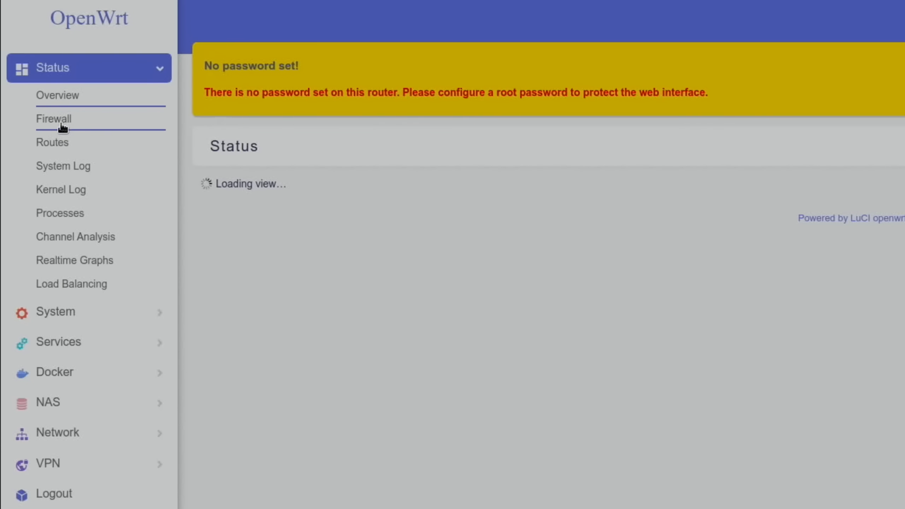
{"action": "left_click", "coordinate": [53, 118]}
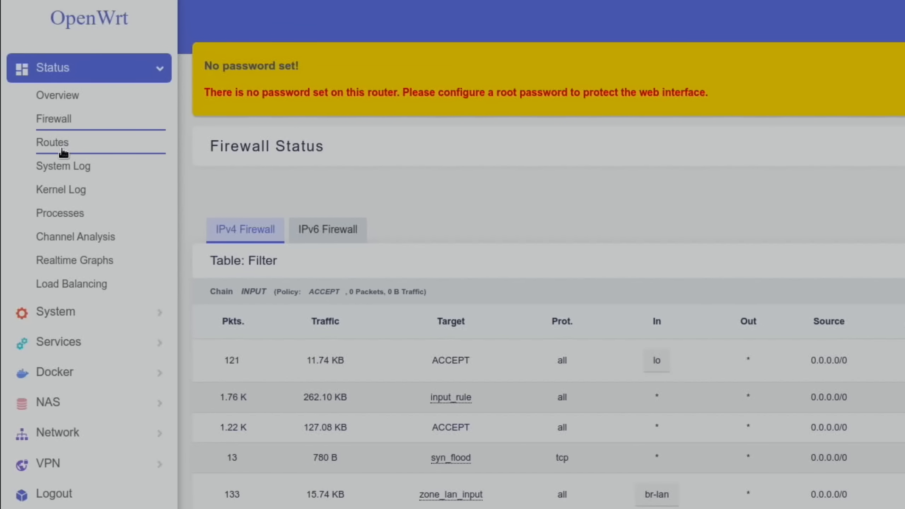
{"action": "mouse_move", "coordinate": [78, 178]}
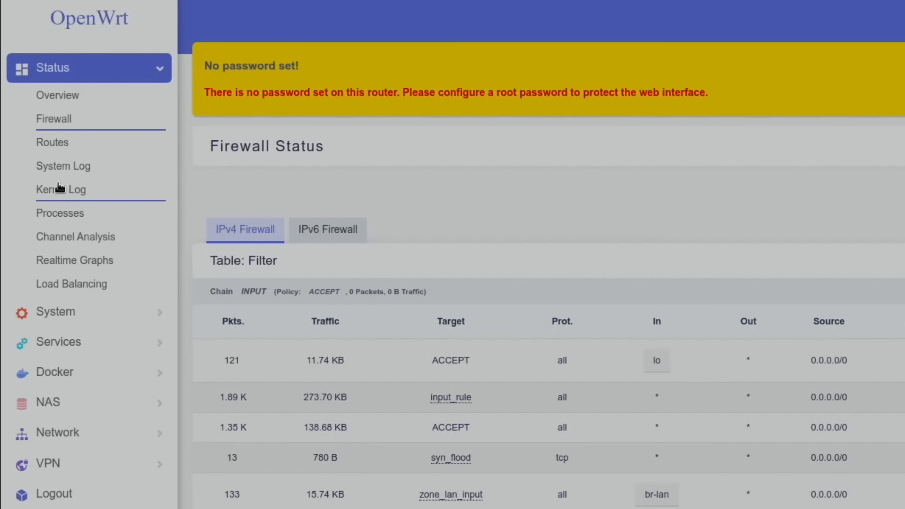
{"action": "mouse_move", "coordinate": [46, 220]}
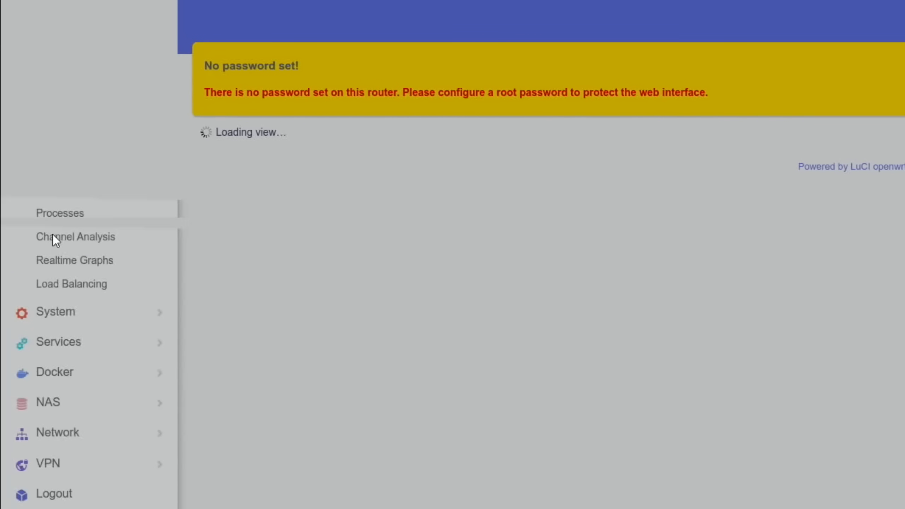
{"action": "left_click", "coordinate": [59, 213]}
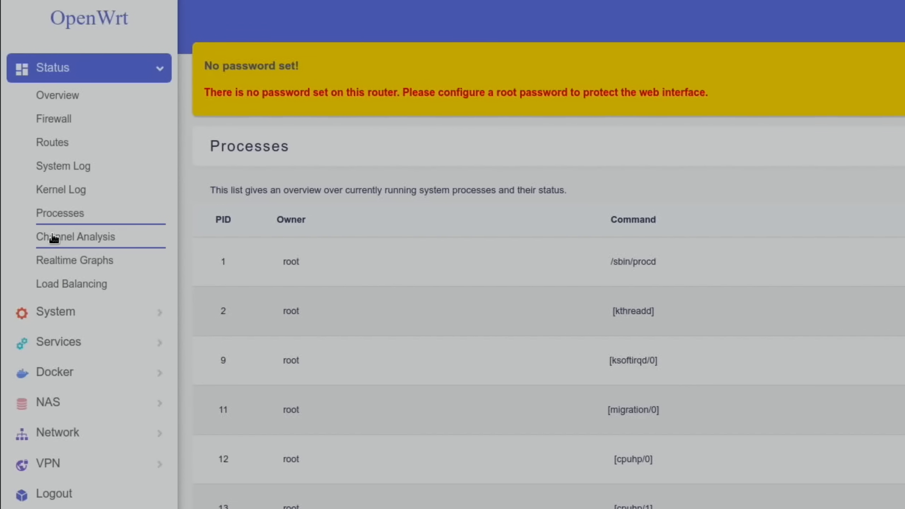
{"action": "left_click", "coordinate": [74, 237]}
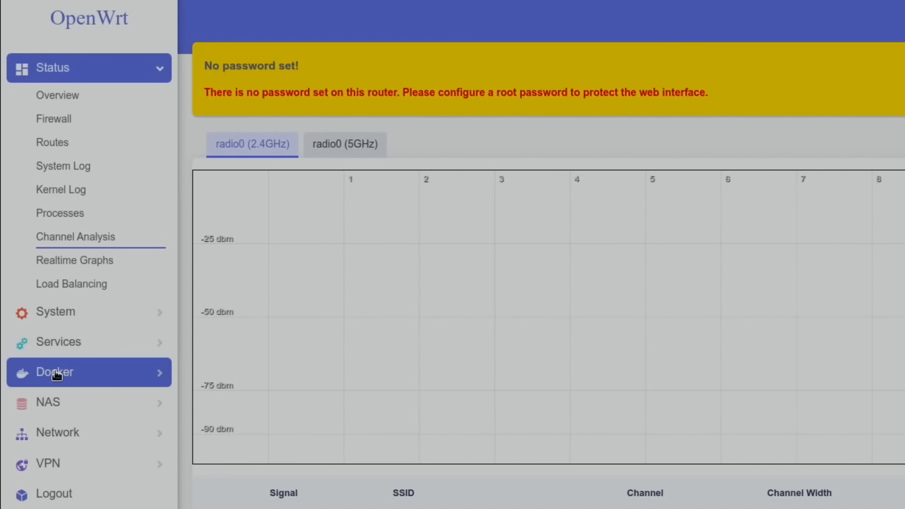
{"action": "left_click", "coordinate": [55, 371]}
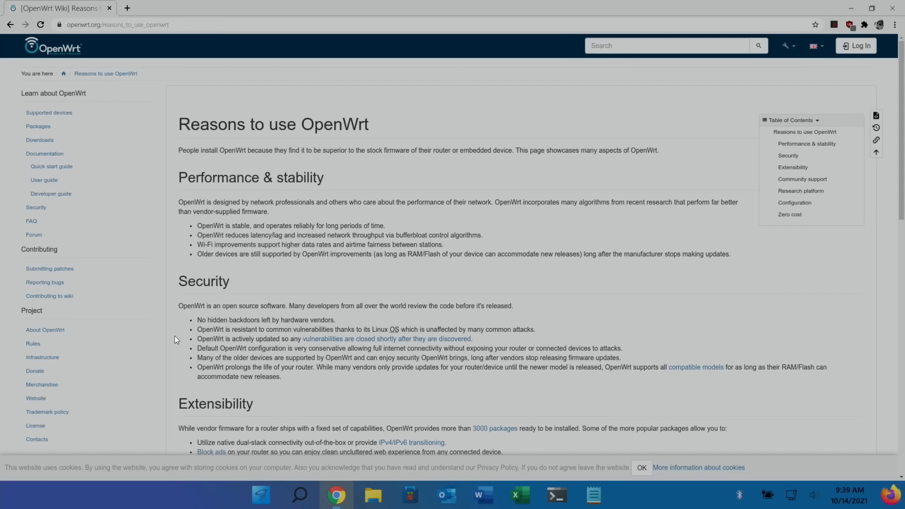
{"action": "mouse_move", "coordinate": [262, 106]}
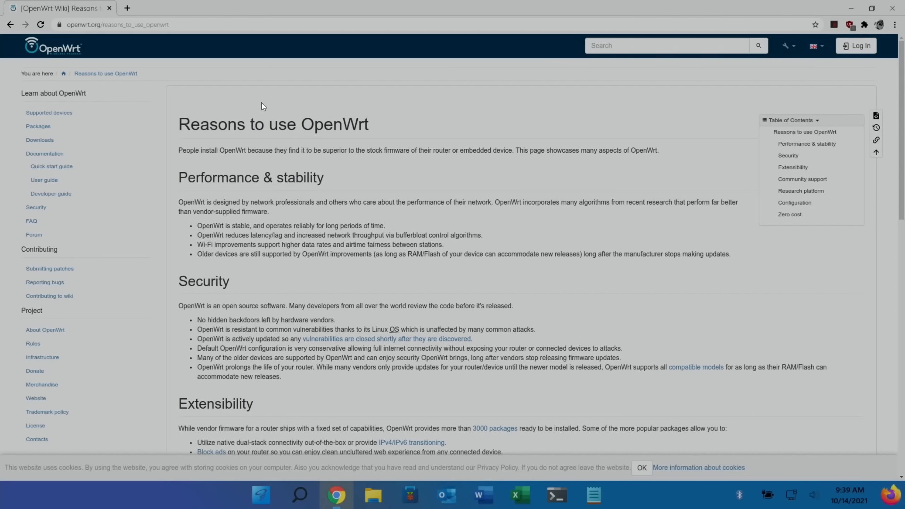
{"action": "mouse_move", "coordinate": [224, 140]}
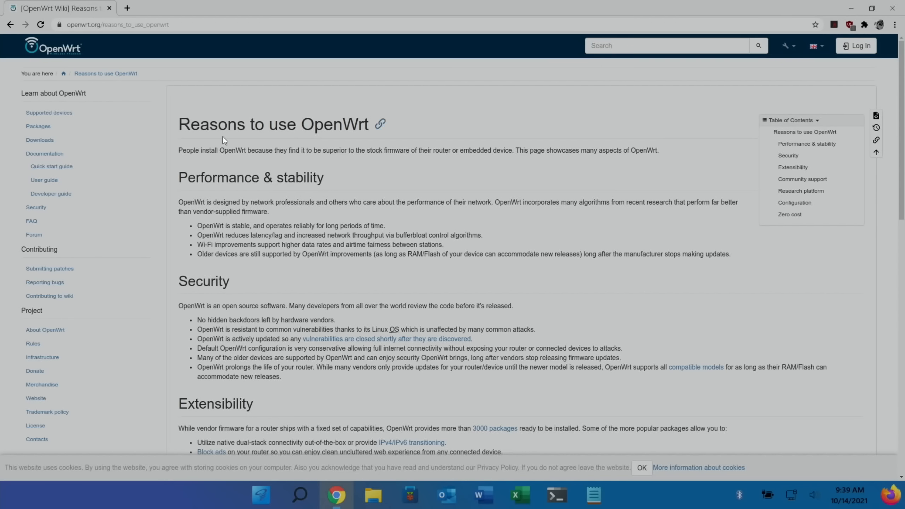
{"action": "mouse_move", "coordinate": [262, 162]}
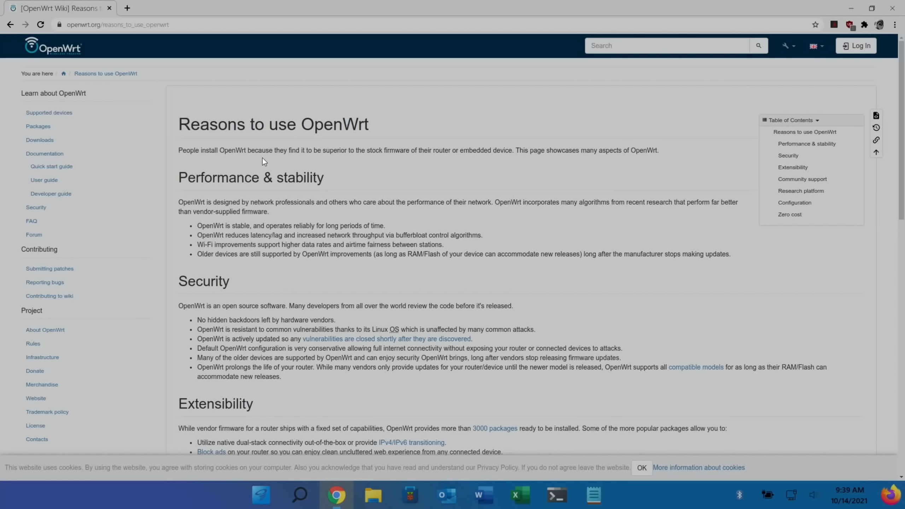
{"action": "mouse_move", "coordinate": [438, 162]}
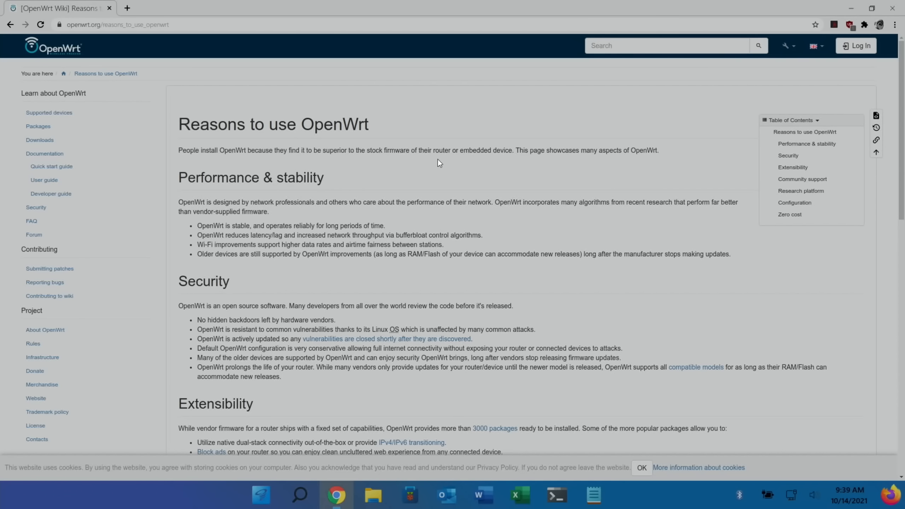
{"action": "mouse_move", "coordinate": [516, 161]}
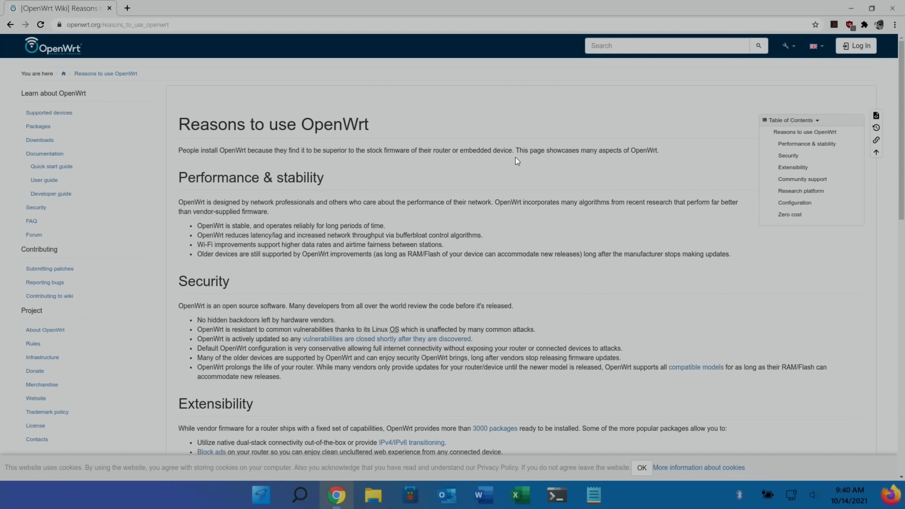
{"action": "mouse_move", "coordinate": [559, 163]}
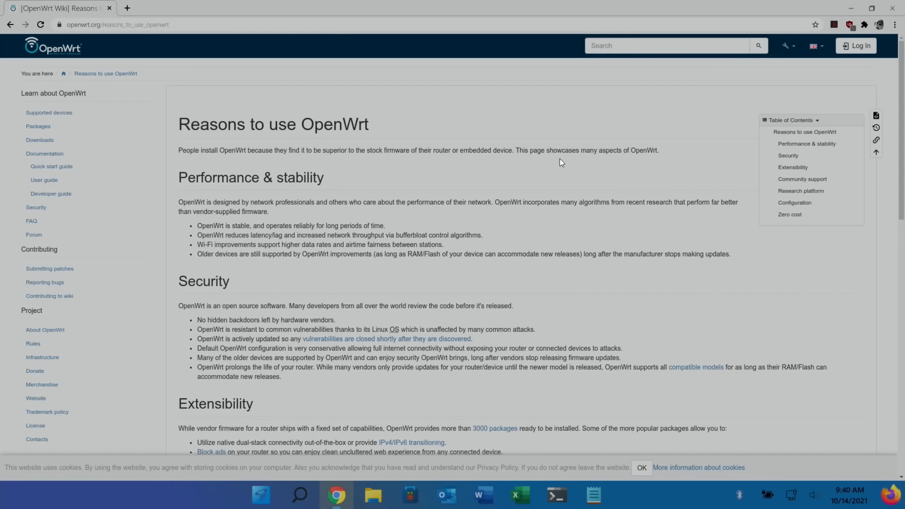
{"action": "mouse_move", "coordinate": [702, 163]}
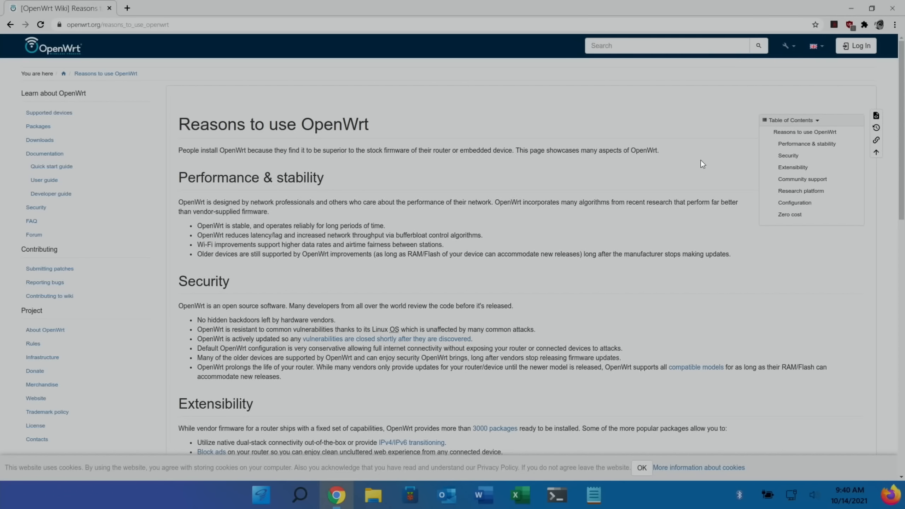
{"action": "mouse_move", "coordinate": [345, 183]}
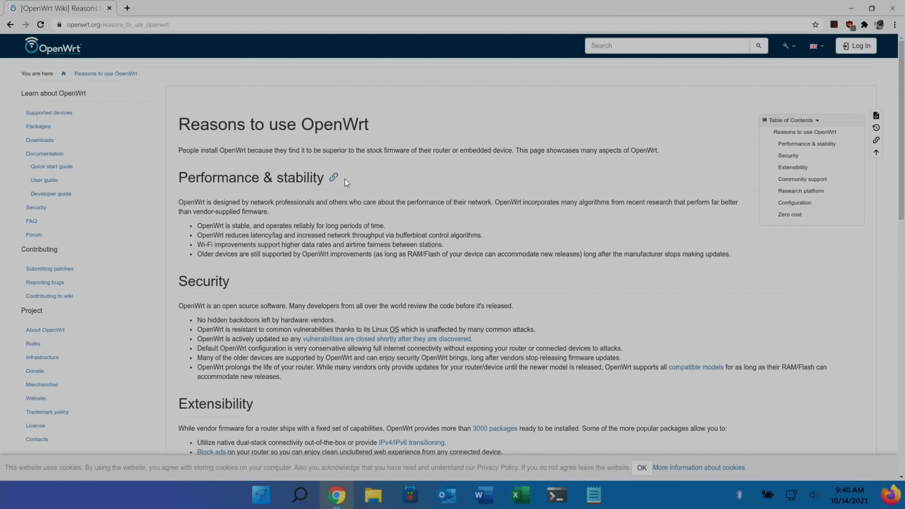
{"action": "mouse_move", "coordinate": [268, 269]}
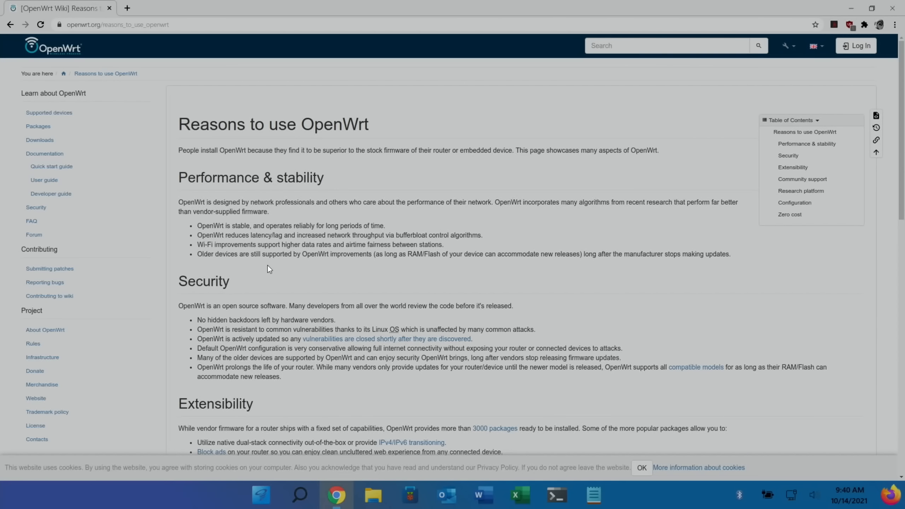
- Scroll the 'Reasons to use OpenWrt' article down to Extensibility and Community support and back to the top
{"action": "scroll", "scroll_direction": "down", "scroll_amount": 3}
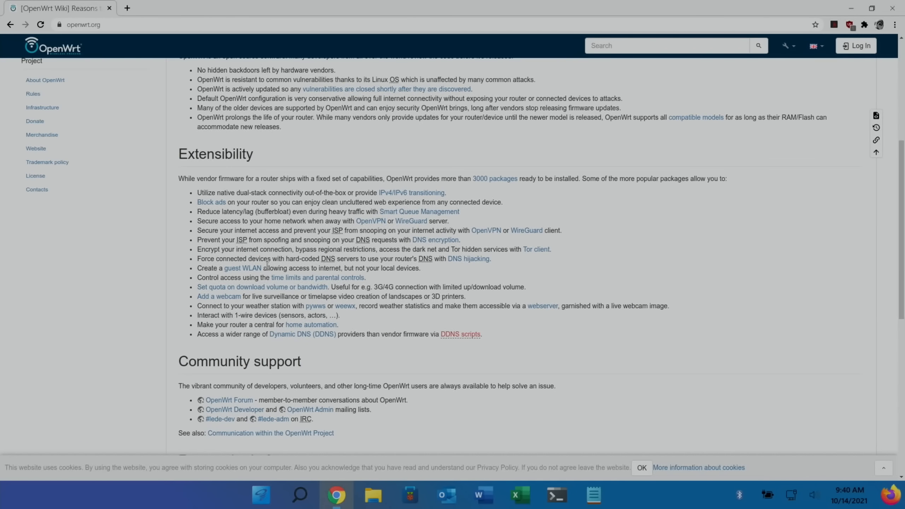
{"action": "scroll", "scroll_direction": "up", "scroll_amount": 3}
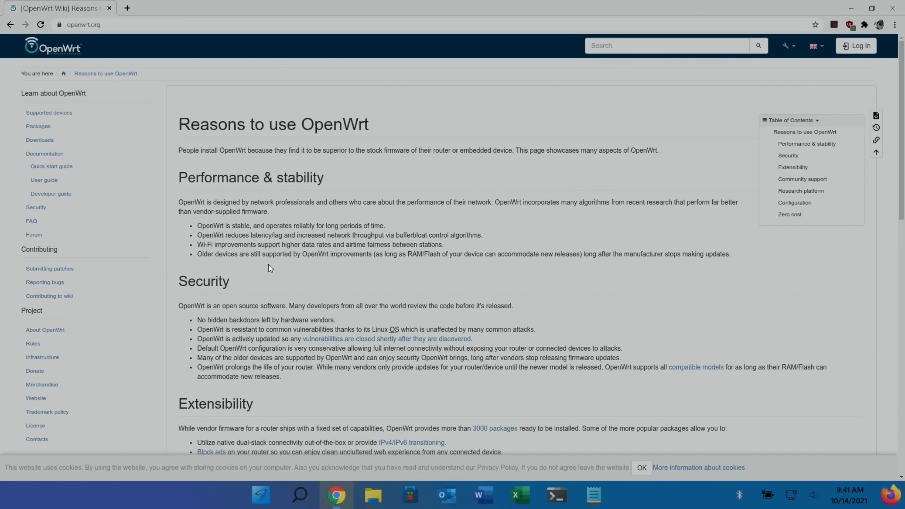
{"action": "mouse_move", "coordinate": [658, 110]}
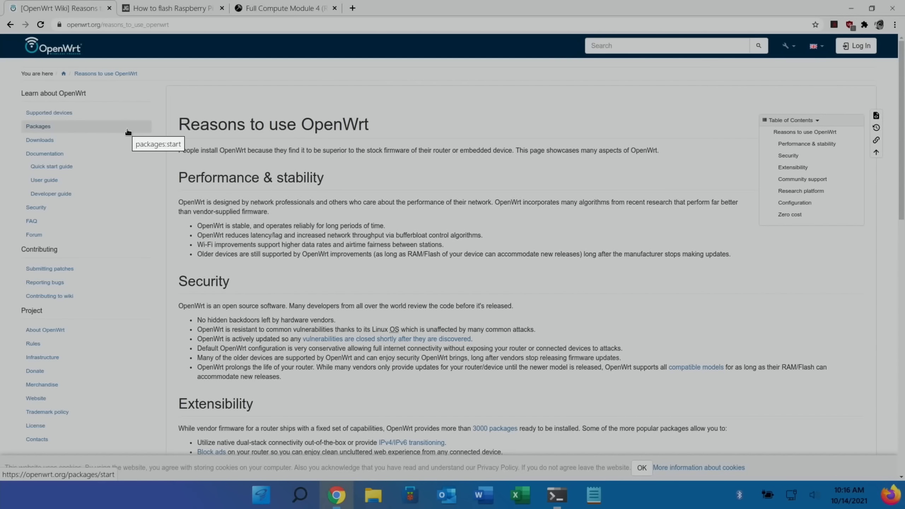
{"action": "mouse_move", "coordinate": [131, 96]}
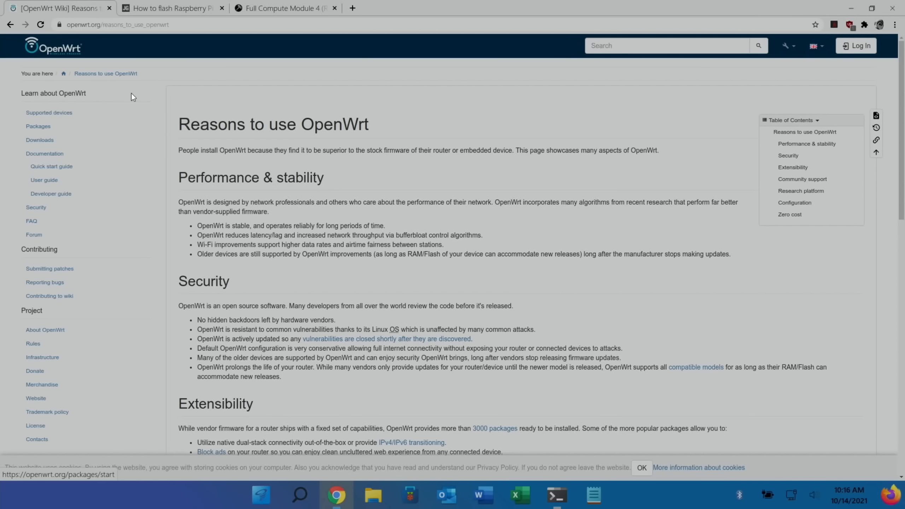
- Switch browser tabs to the Jeff Geerling guide on flashing the Compute Module 4 eMMC
{"action": "left_click", "coordinate": [169, 8]}
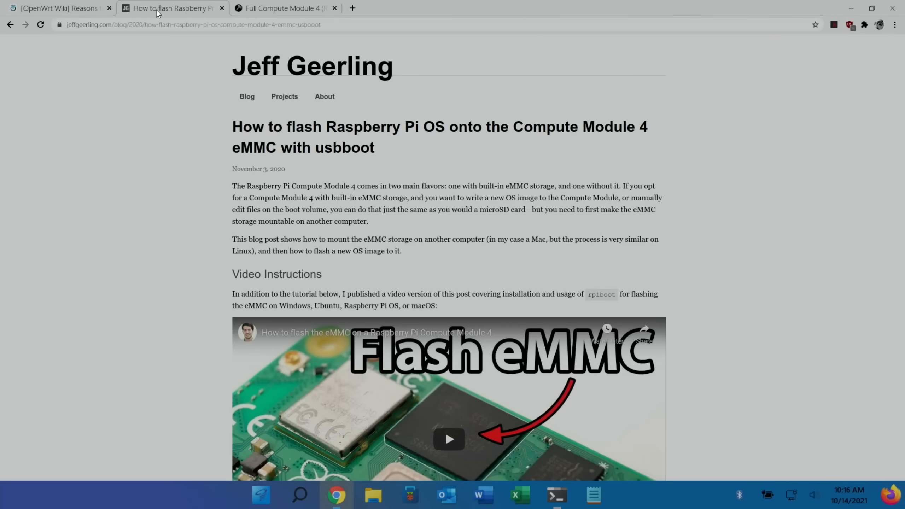
{"action": "left_click", "coordinate": [282, 8]}
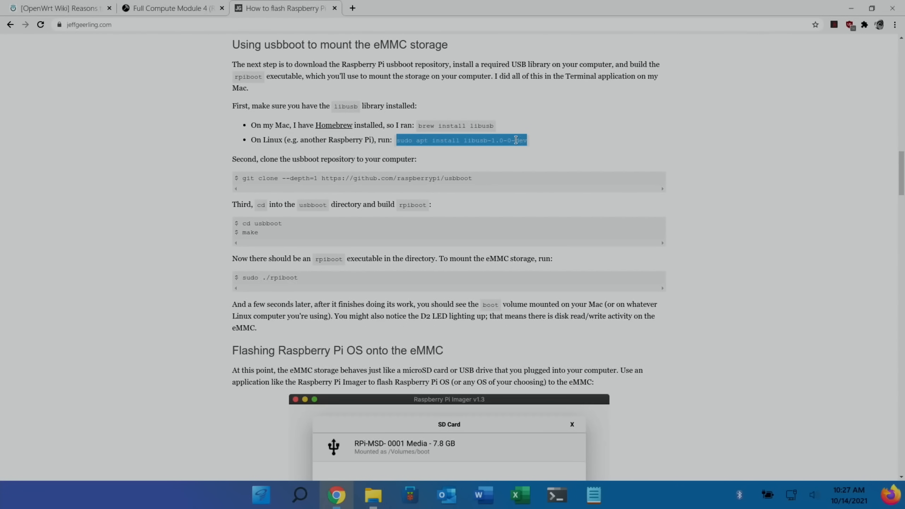
{"action": "mouse_move", "coordinate": [555, 495]}
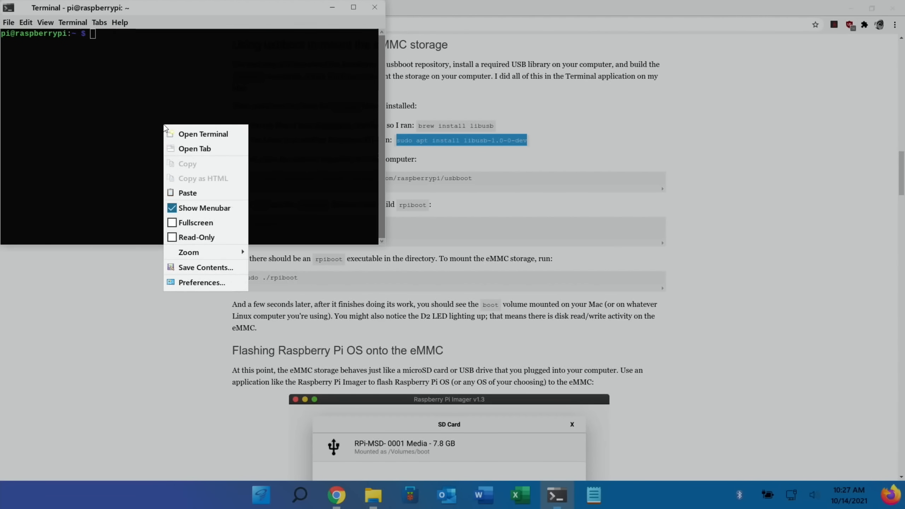
- Install libusb, cd into usbboot and run sudo ./rpiboot until the second stage boot server is done
{"action": "left_click", "coordinate": [187, 192]}
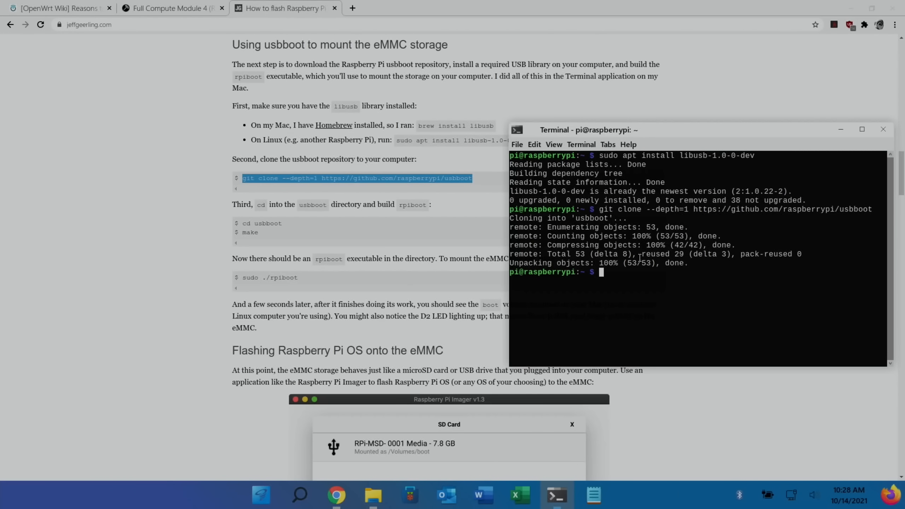
{"action": "type", "text": "cd usbboot"}
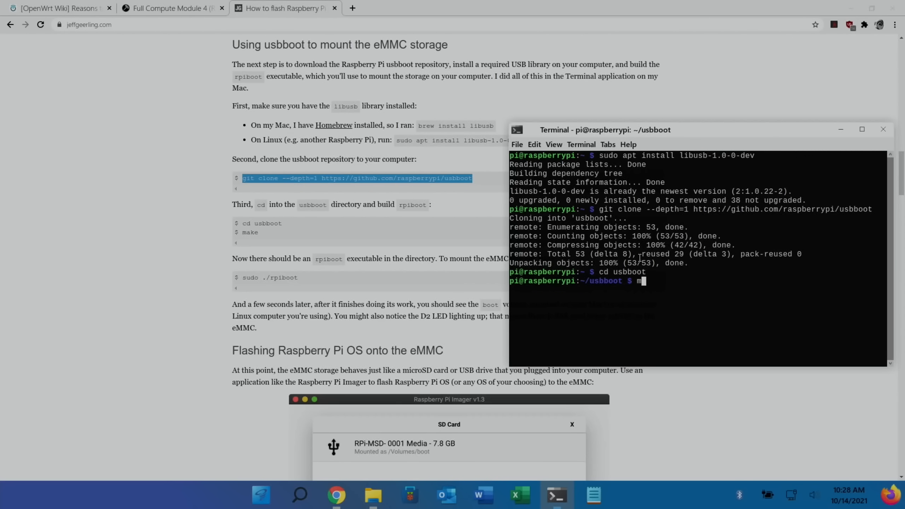
{"action": "key", "text": "Return"}
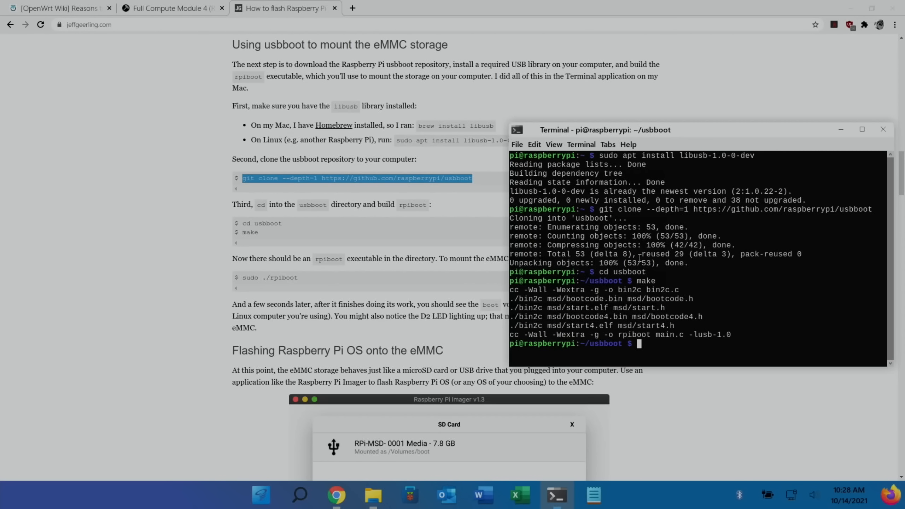
{"action": "type", "text": "sudo ./"}
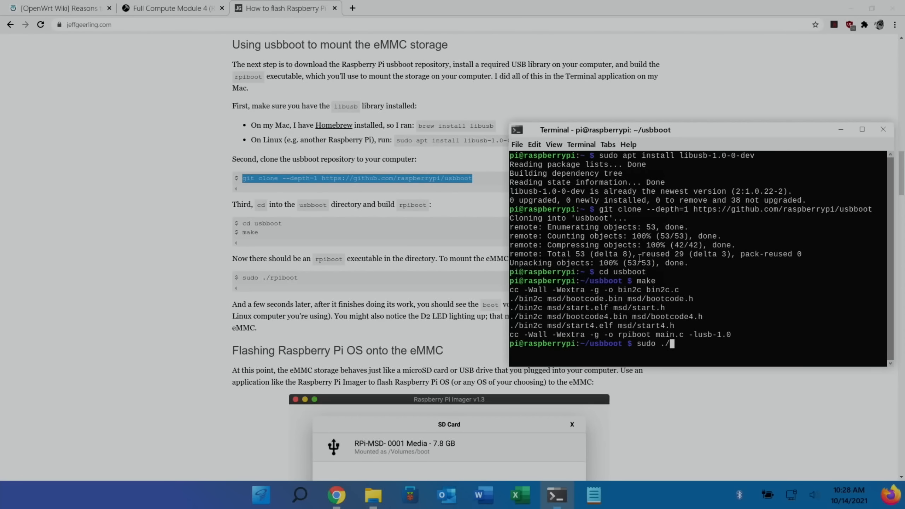
{"action": "type", "text": "rpiboot"}
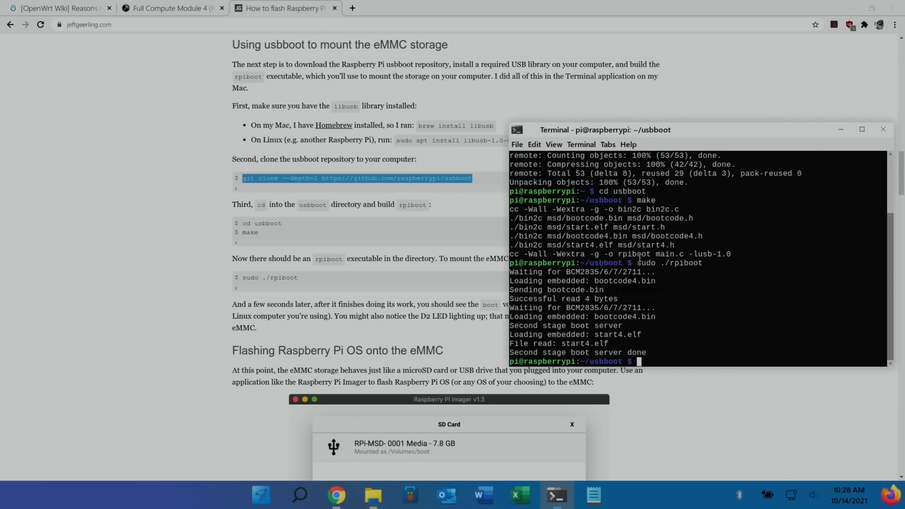
{"action": "mouse_move", "coordinate": [455, 467]}
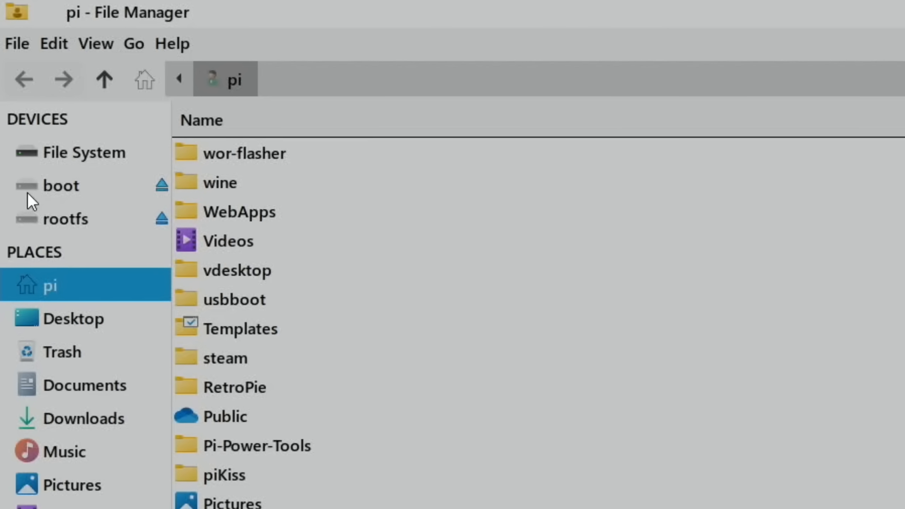
- View the eMMC boot partition's config.txt in Mousepad, then bring up the application menu
{"action": "left_click", "coordinate": [61, 185]}
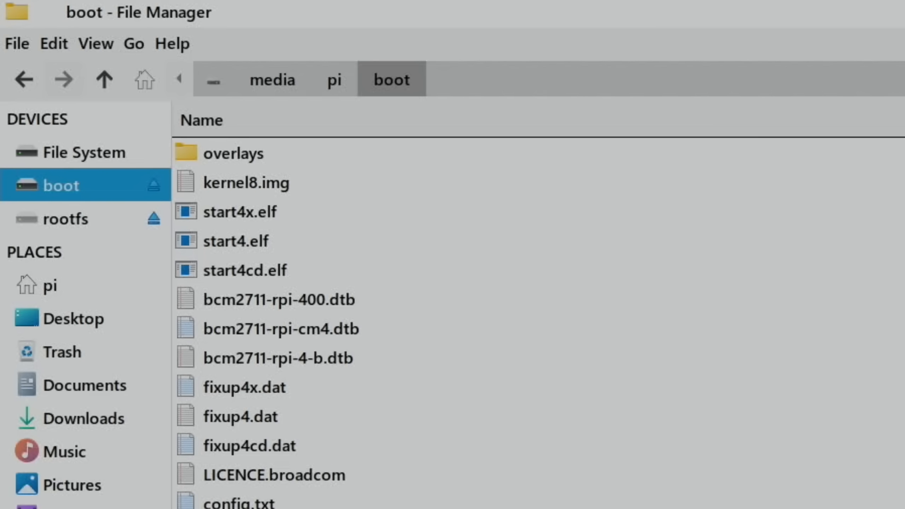
{"action": "double_click", "coordinate": [229, 499]}
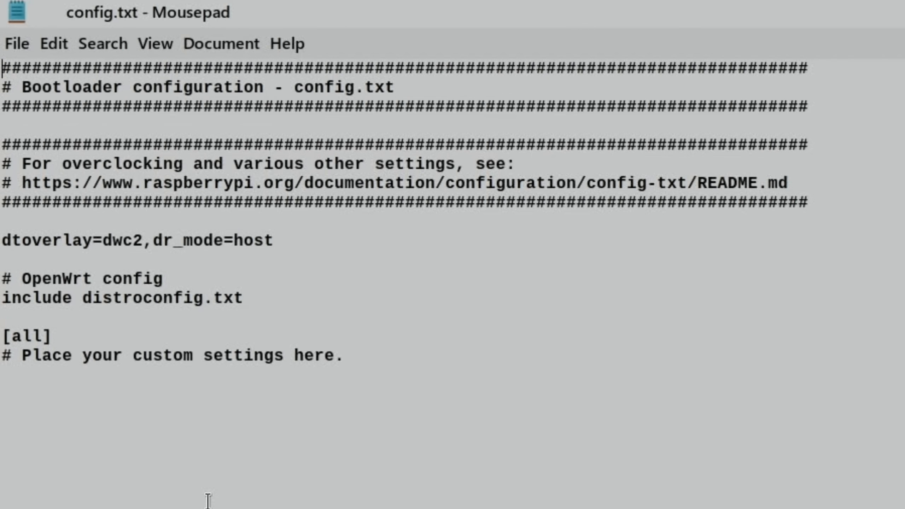
{"action": "mouse_move", "coordinate": [108, 284]}
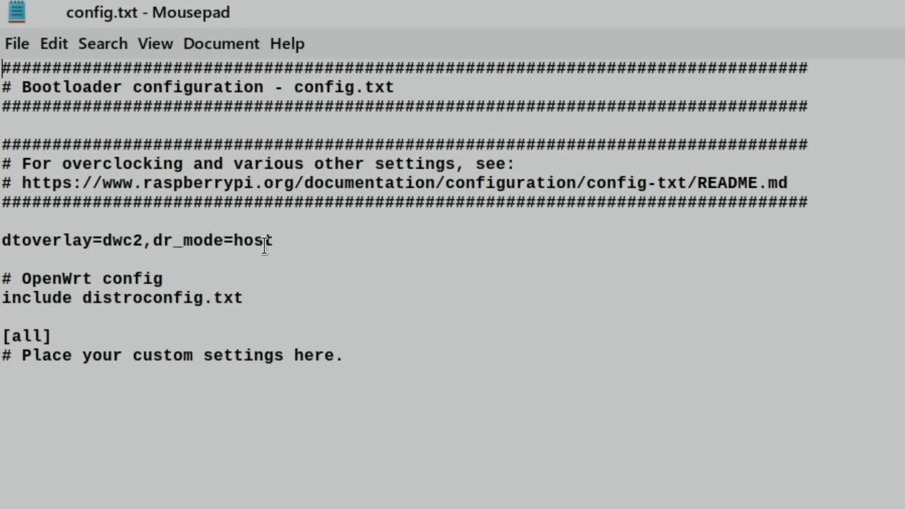
{"action": "mouse_move", "coordinate": [106, 224]}
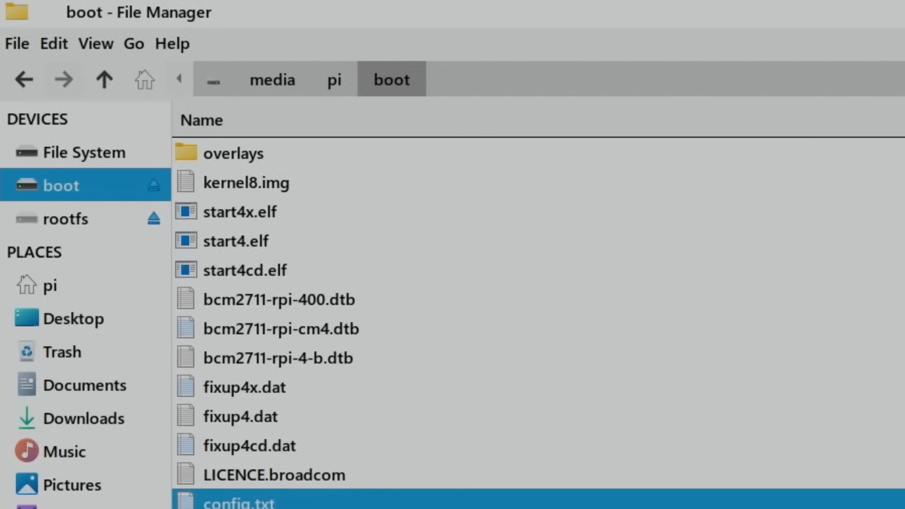
{"action": "left_click", "coordinate": [257, 495]}
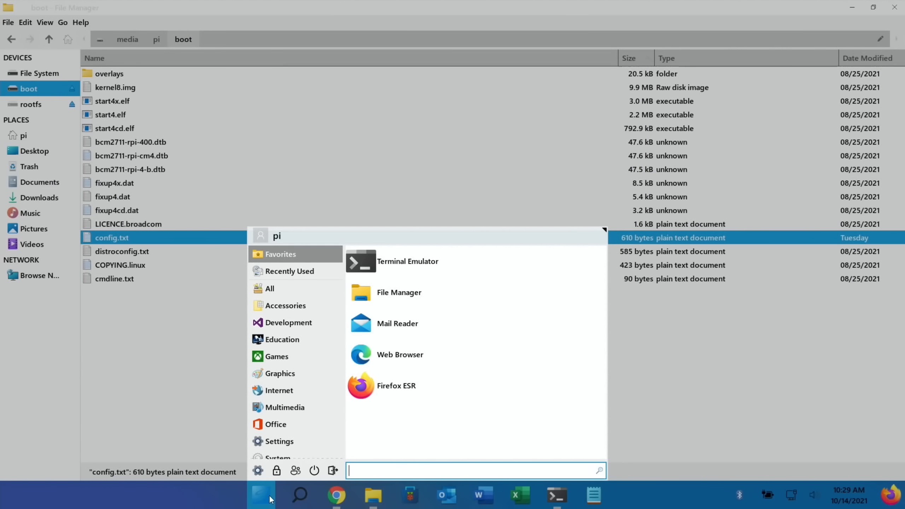
- Launch Raspberry Pi Imager and write Raspberry Pi OS (32-bit) to RPi-MSD-0001, accepting data erasure
{"action": "type", "text": "imag"}
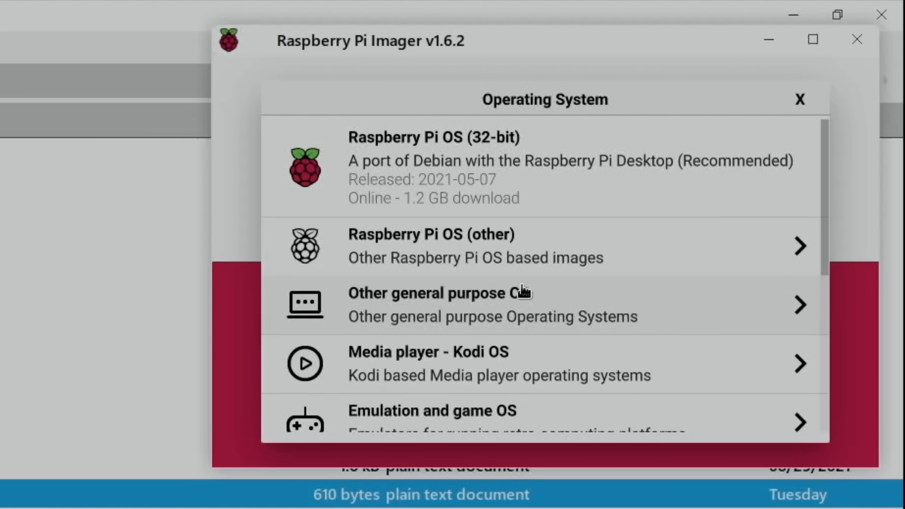
{"action": "mouse_move", "coordinate": [416, 173]}
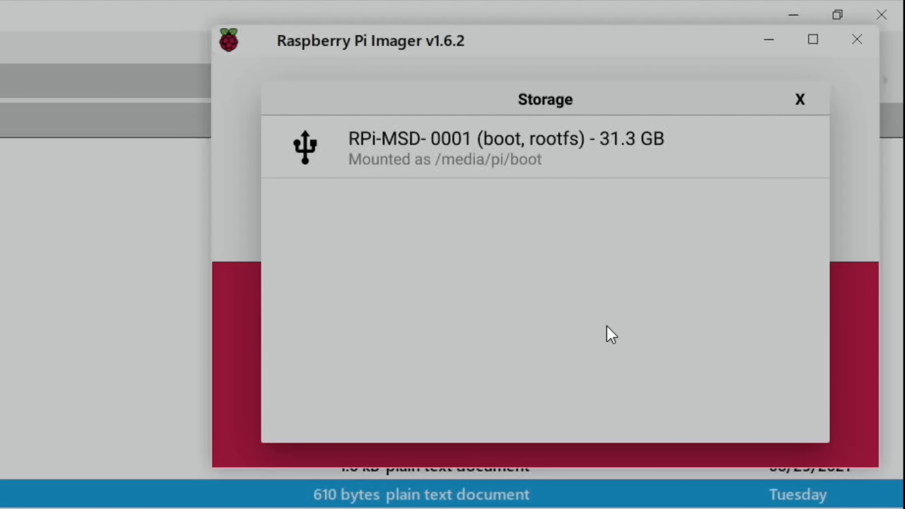
{"action": "mouse_move", "coordinate": [574, 150]}
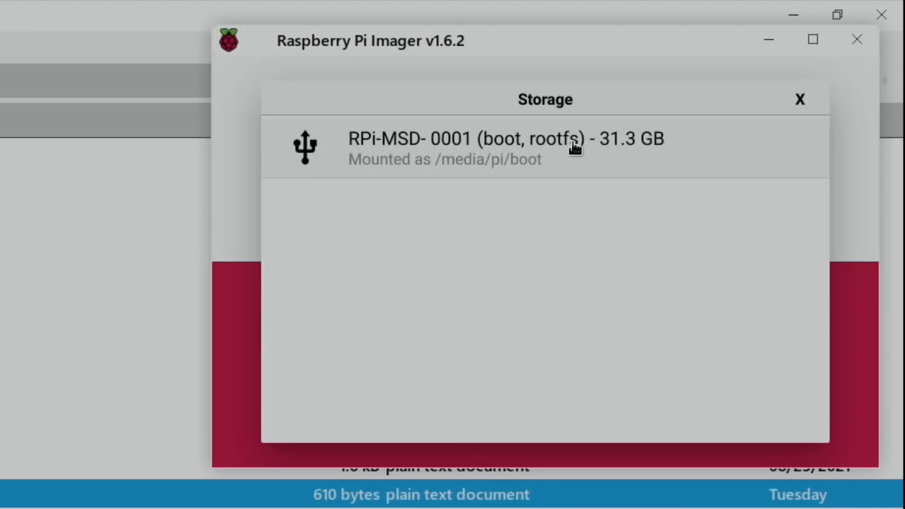
{"action": "mouse_move", "coordinate": [510, 167]}
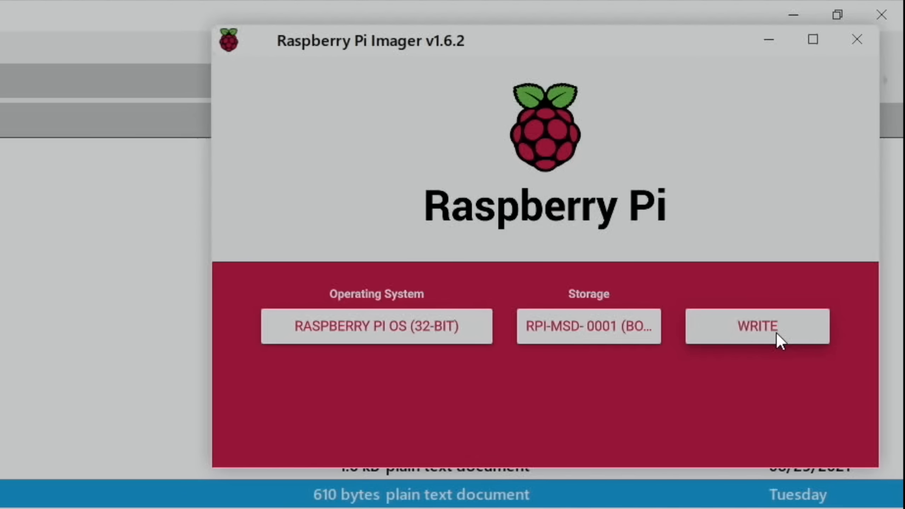
{"action": "left_click", "coordinate": [756, 326]}
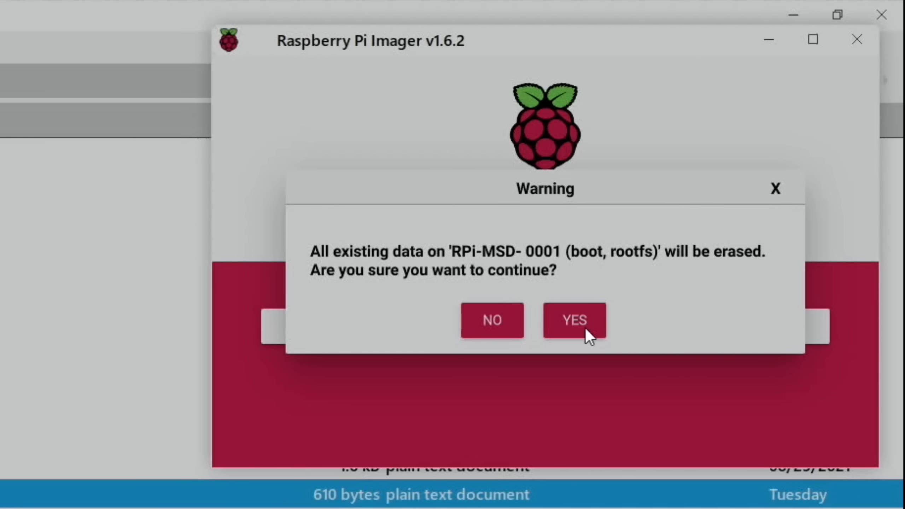
{"action": "left_click", "coordinate": [573, 319]}
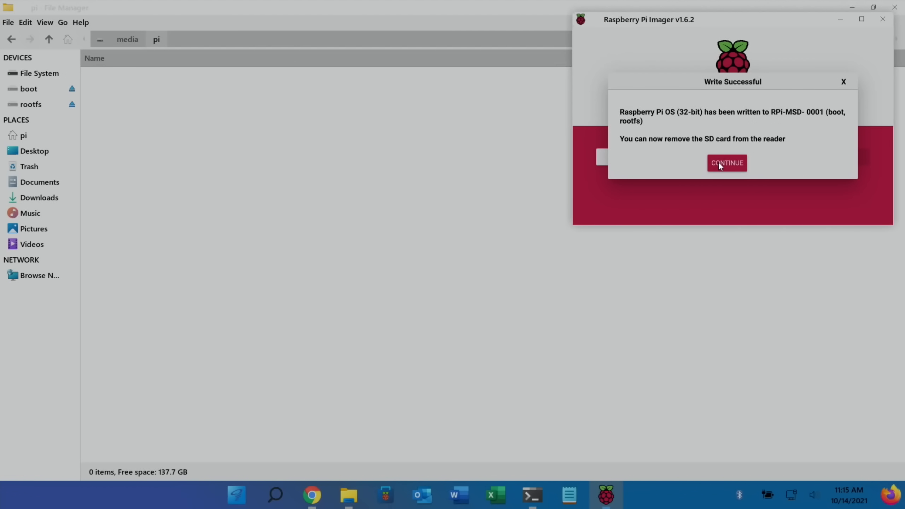
- Acknowledge the Write Successful notice with CONTINUE
{"action": "left_click", "coordinate": [726, 163]}
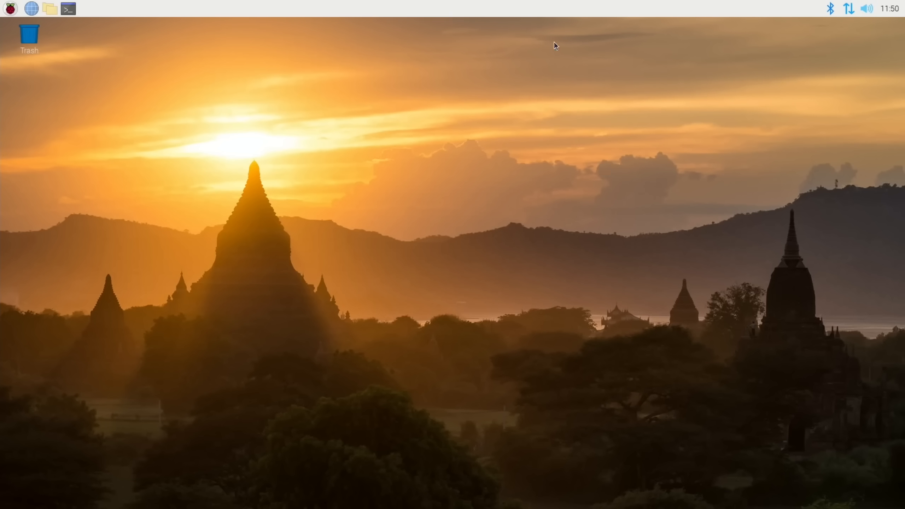
{"action": "mouse_move", "coordinate": [652, 55]}
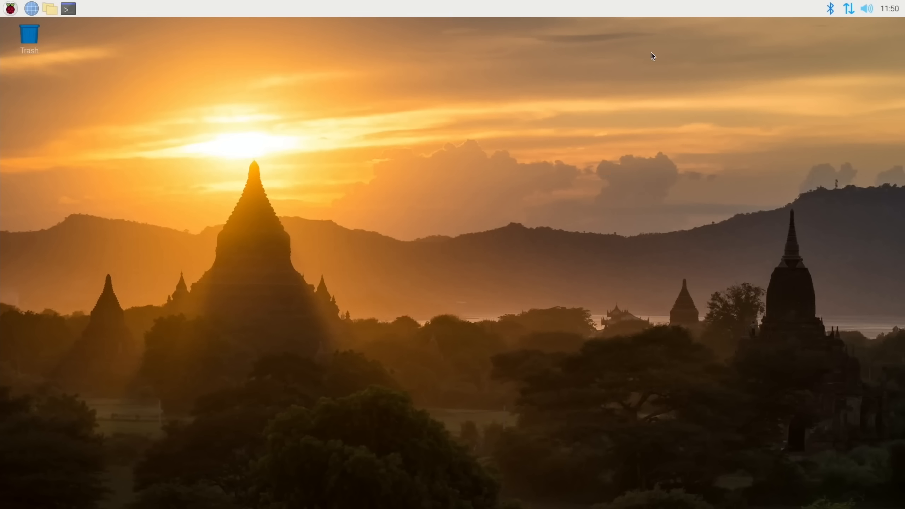
{"action": "mouse_move", "coordinate": [809, 12]}
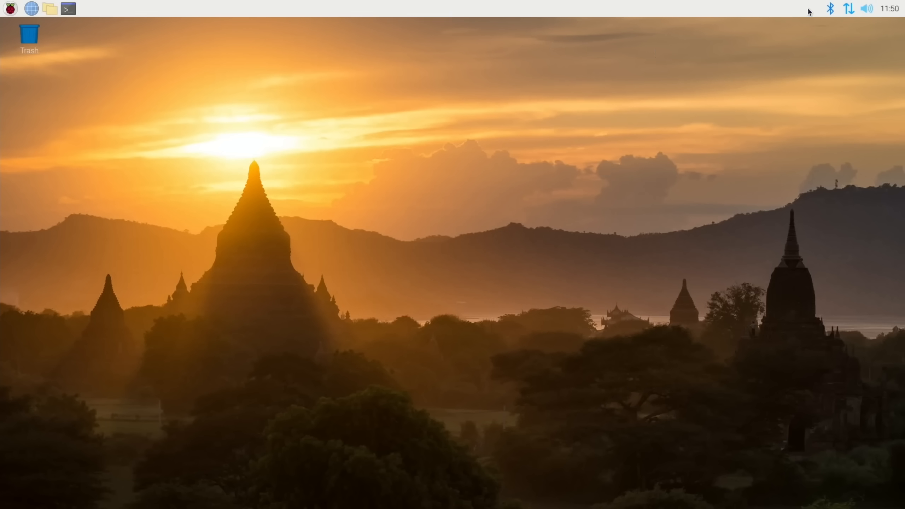
{"action": "mouse_move", "coordinate": [647, 64]}
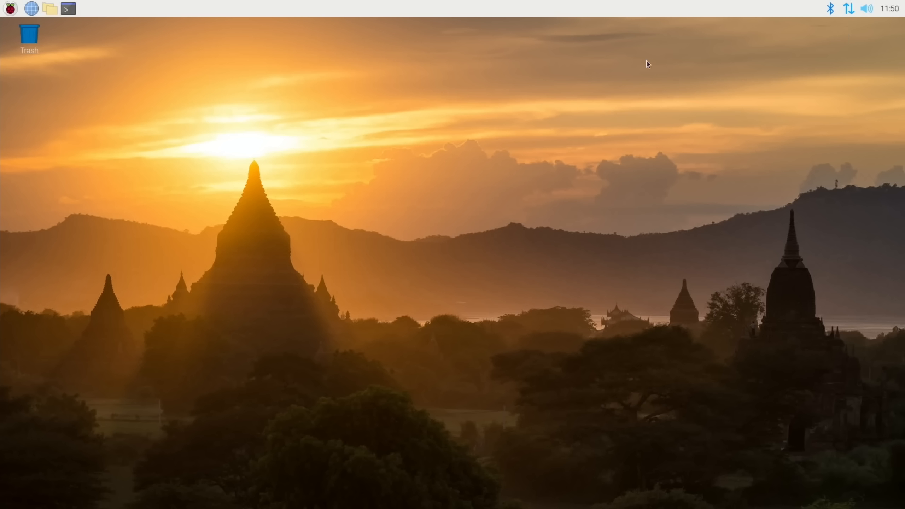
{"action": "mouse_move", "coordinate": [490, 119]}
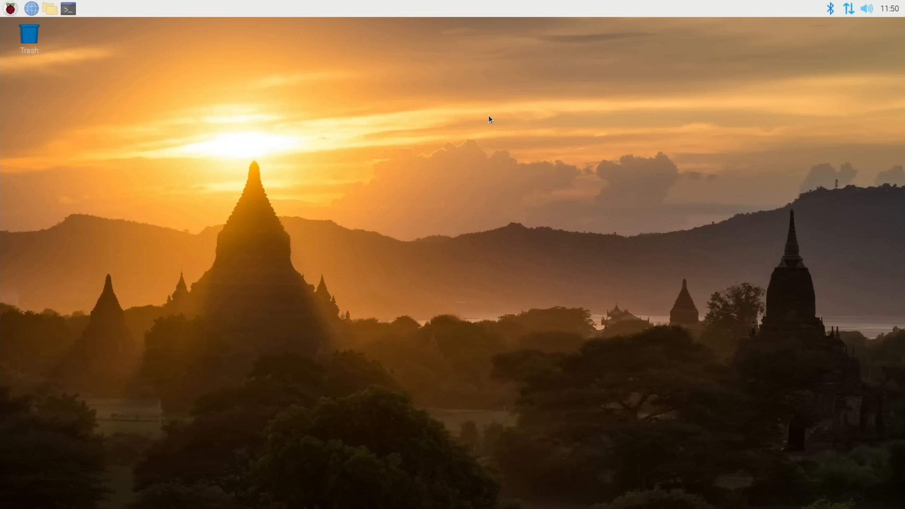
{"action": "mouse_move", "coordinate": [313, 119]}
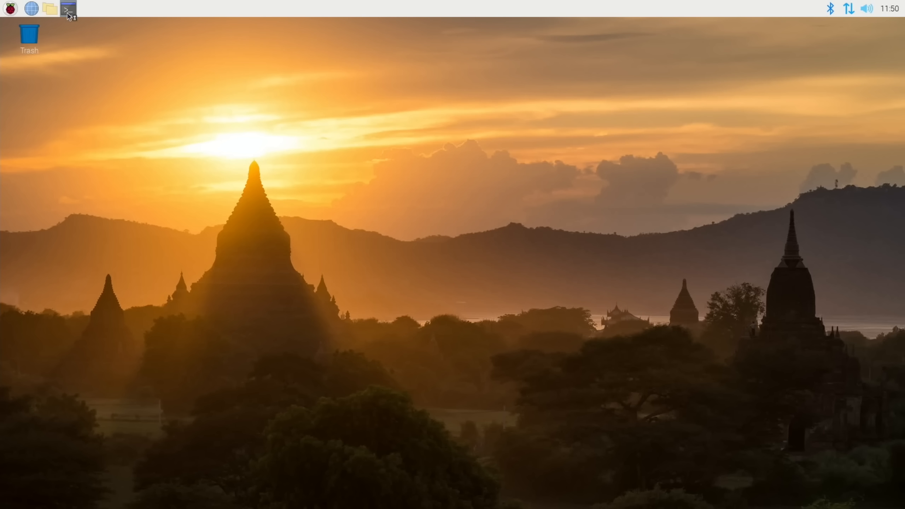
- Run raspi-config and reach Advanced Options > Boot Order with B3 Network Boot highlighted
{"action": "left_click", "coordinate": [68, 9]}
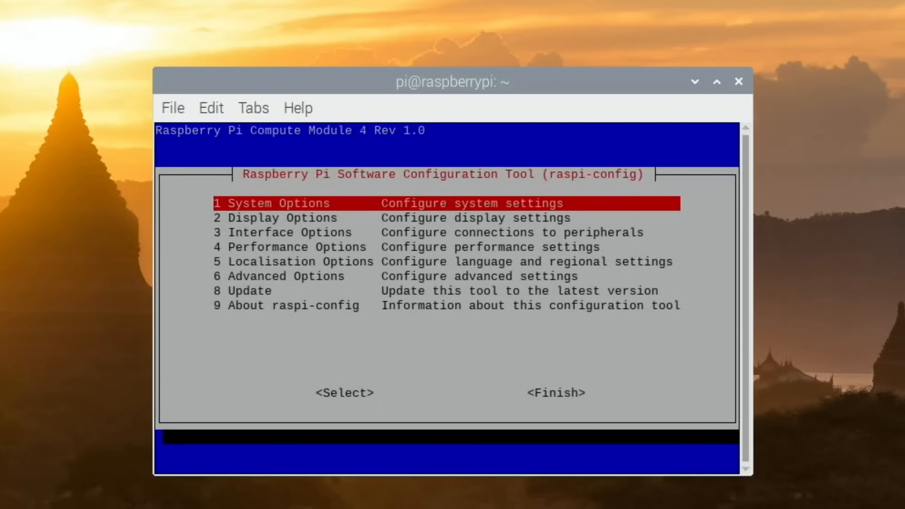
{"action": "key", "text": "Down"}
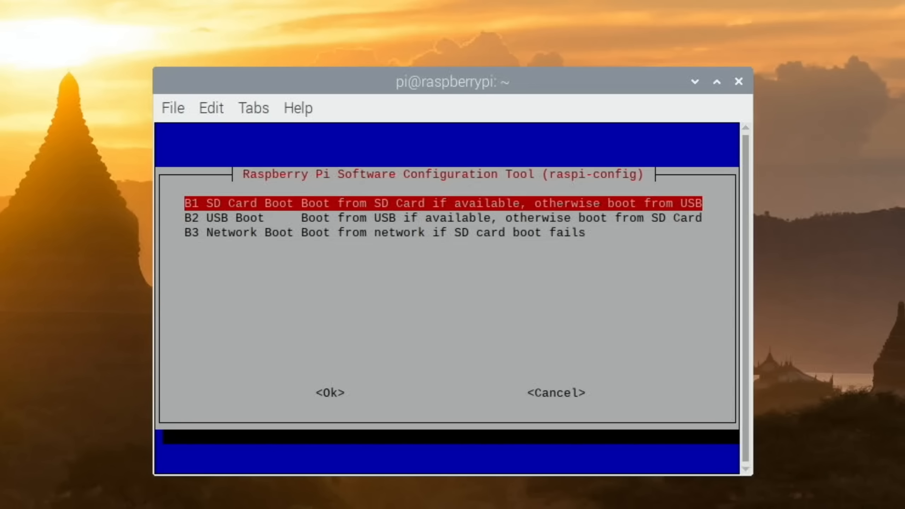
{"action": "key", "text": "Down"}
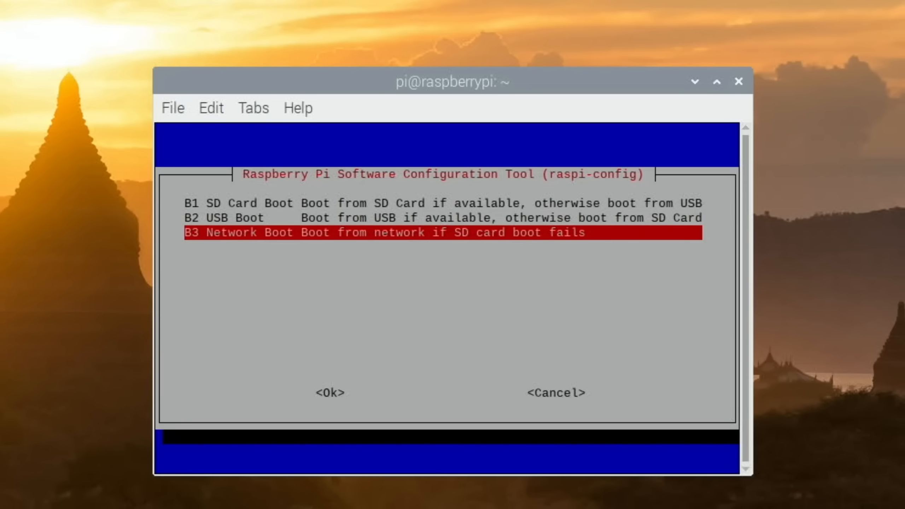